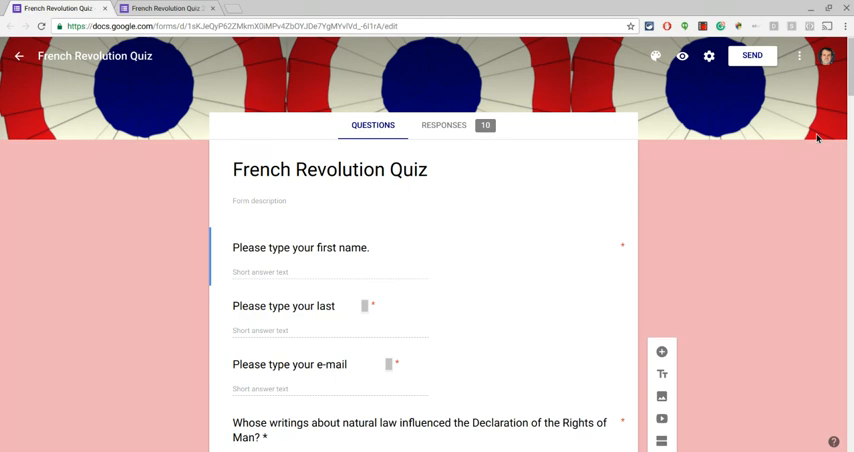
# - Scroll down the French Revolution Quiz and select the Declaration of the Rights of Man question for editing
pyautogui.scroll(-3)
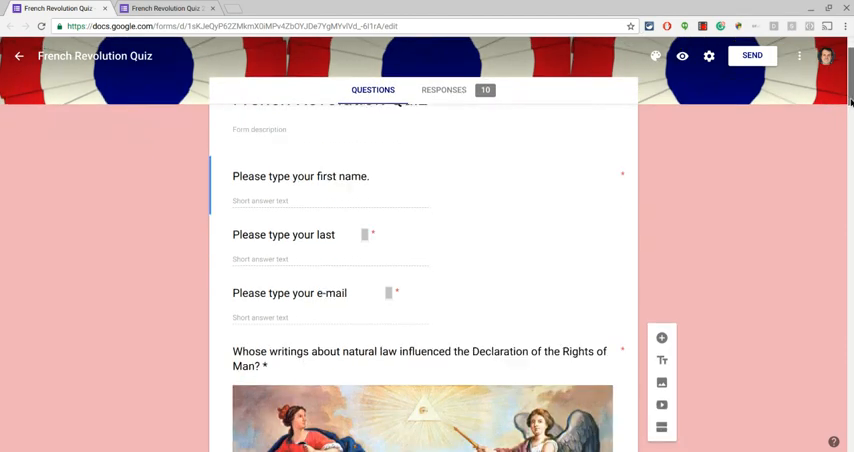
pyautogui.scroll(-3)
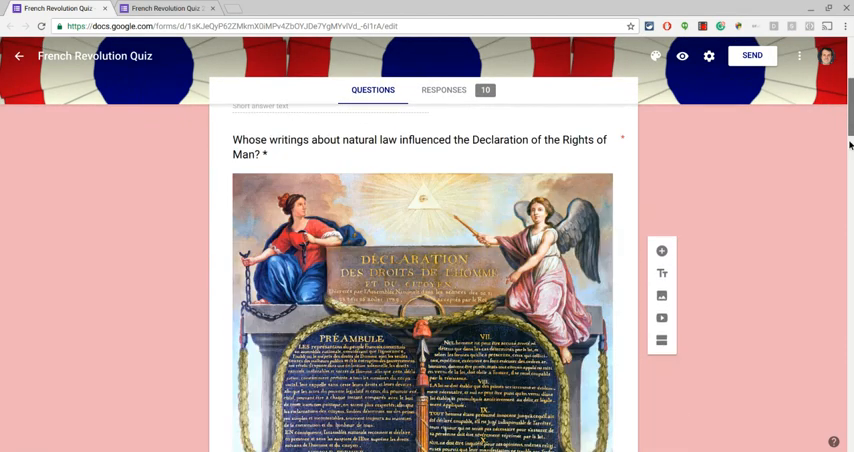
pyautogui.scroll(-3)
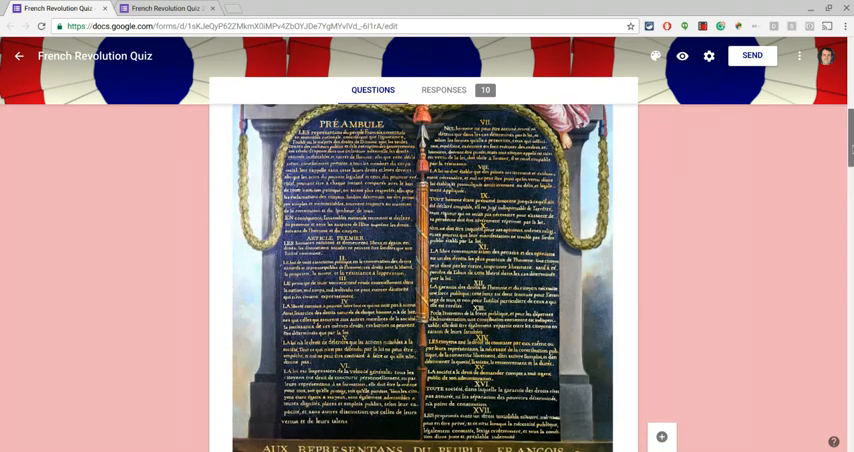
pyautogui.scroll(-3)
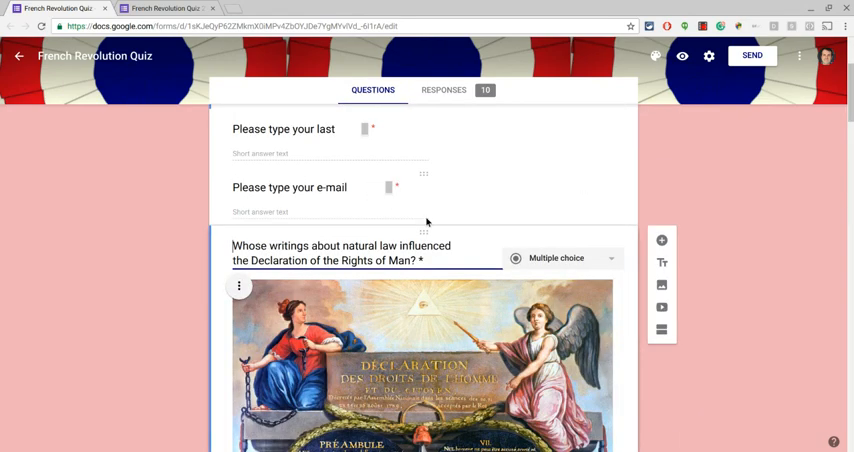
pyautogui.scroll(-3)
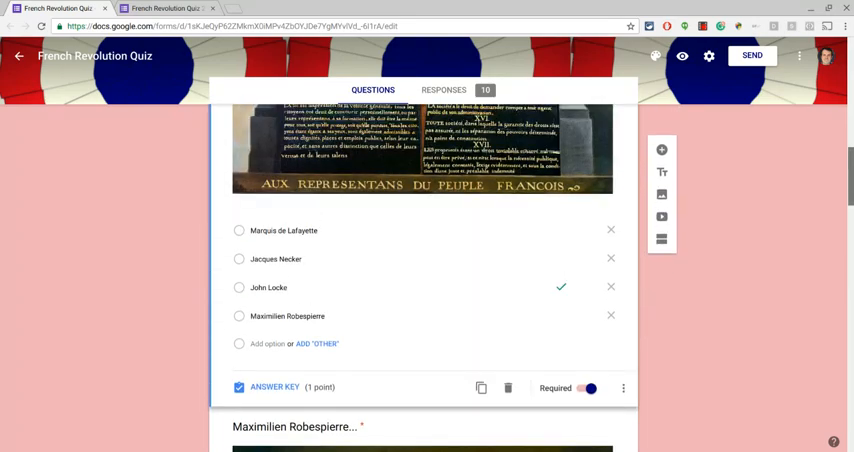
pyautogui.click(292, 294)
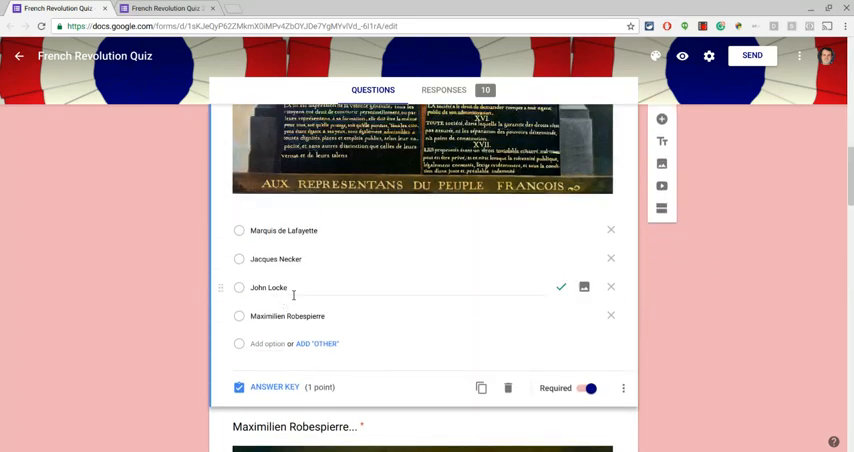
pyautogui.moveTo(320, 372)
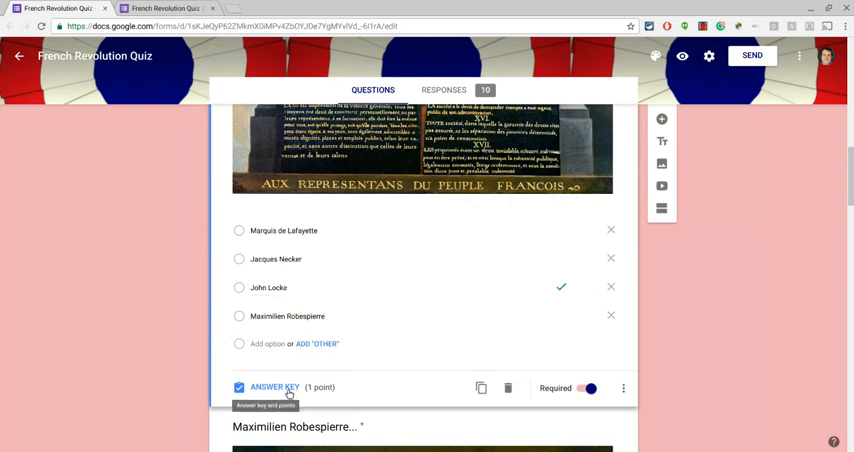
pyautogui.moveTo(372, 388)
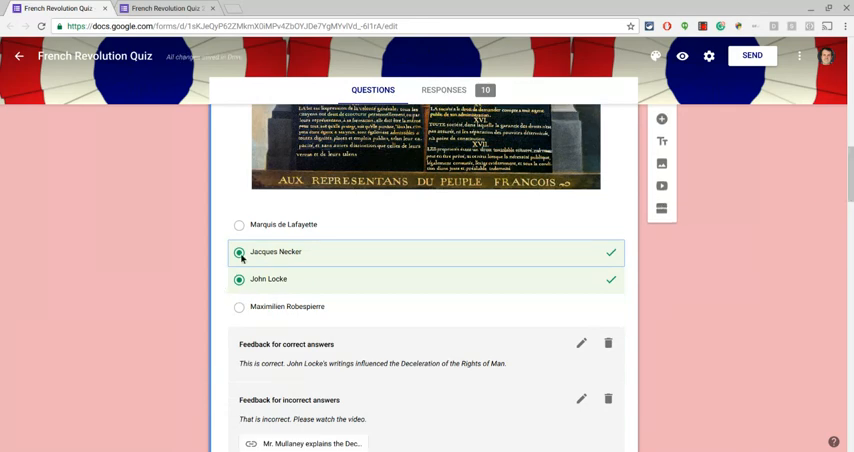
# - Scroll through the answer key to review John Locke as correct and the incorrect-answer feedback with its video link
pyautogui.scroll(-3)
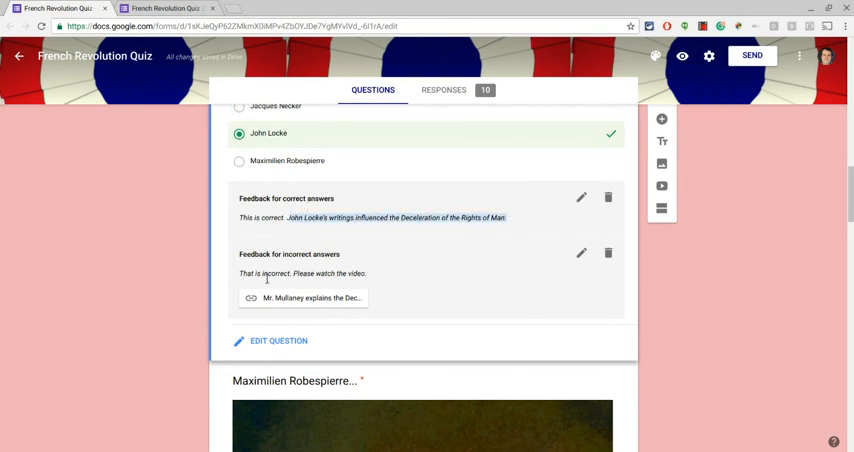
pyautogui.moveTo(306, 304)
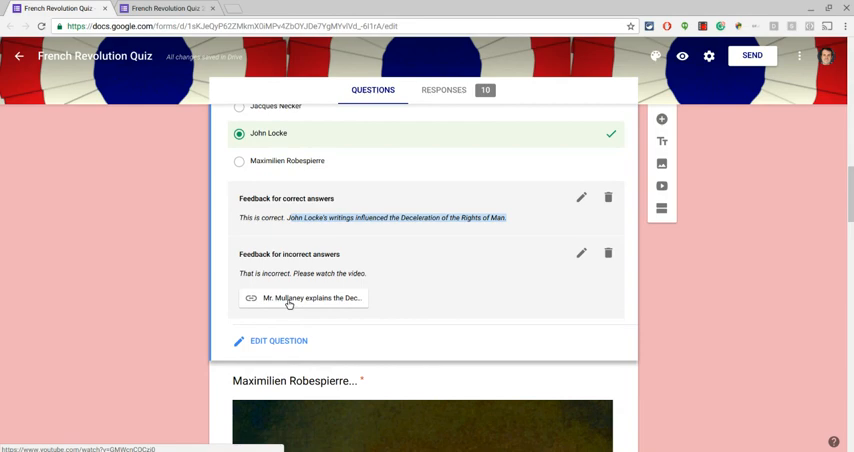
pyautogui.moveTo(842, 198)
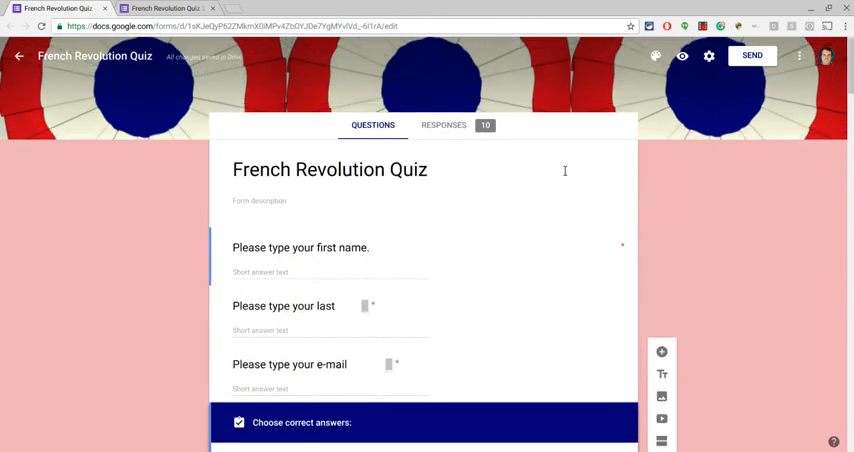
# - View the Responses summary of 10 quiz responses with the points distribution and frequently missed questions
pyautogui.click(444, 124)
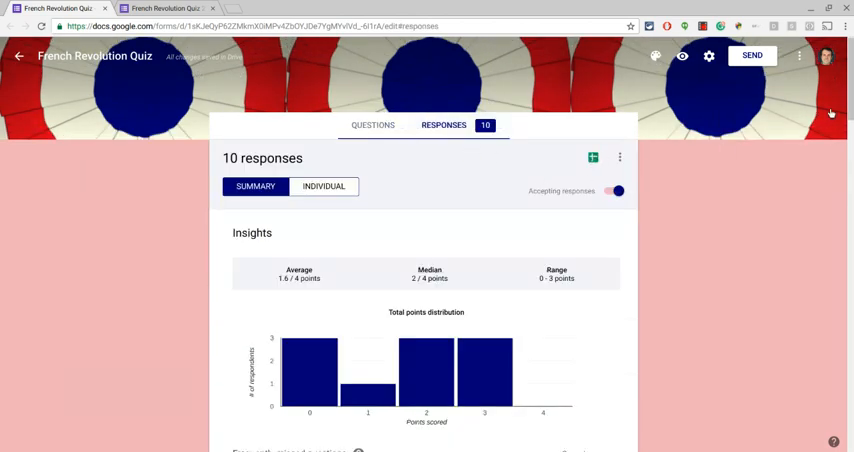
pyautogui.scroll(-3)
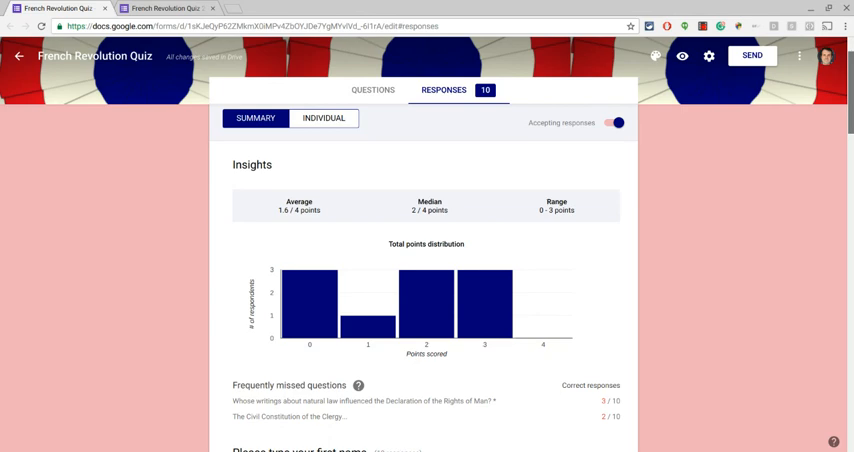
pyautogui.scroll(-3)
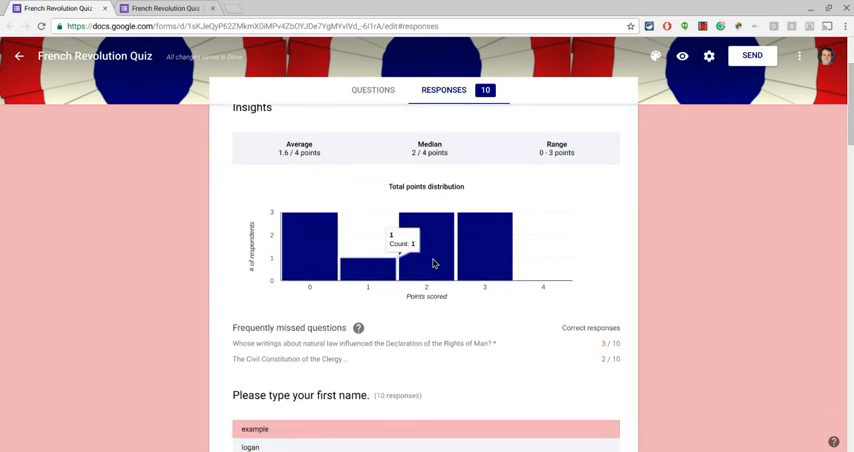
pyautogui.moveTo(568, 244)
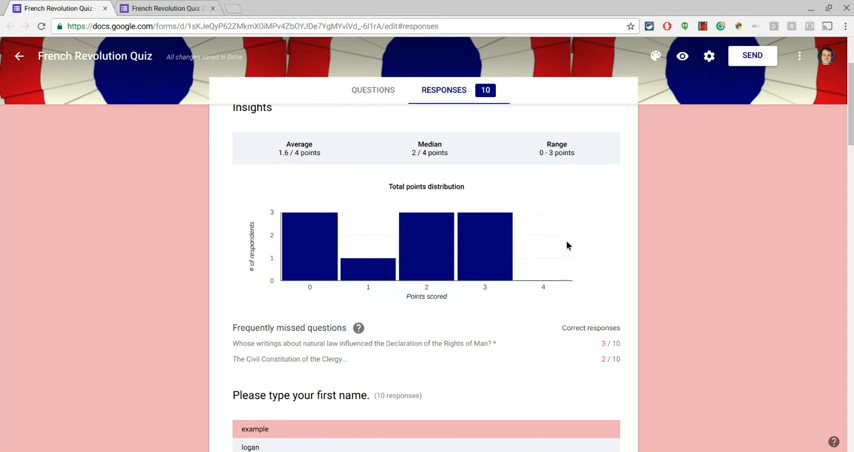
pyautogui.moveTo(568, 244)
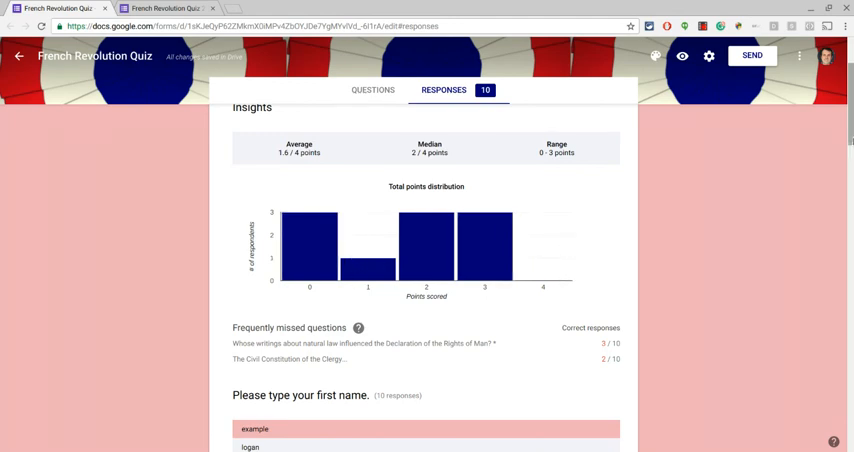
pyautogui.scroll(-3)
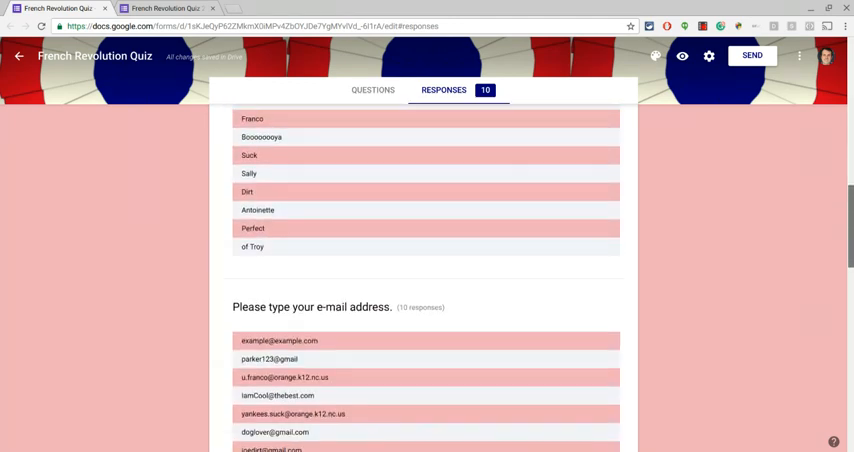
# - Scroll through the per-question answer charts down to the Sans-culottes question
pyautogui.scroll(-3)
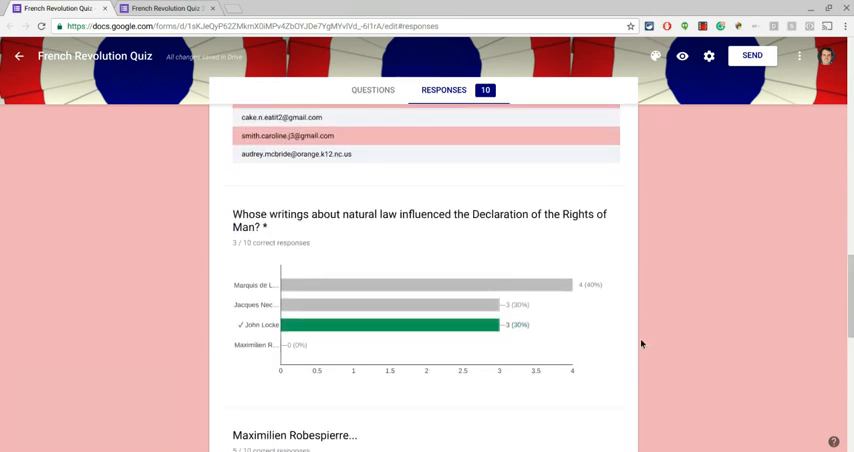
pyautogui.moveTo(848, 278)
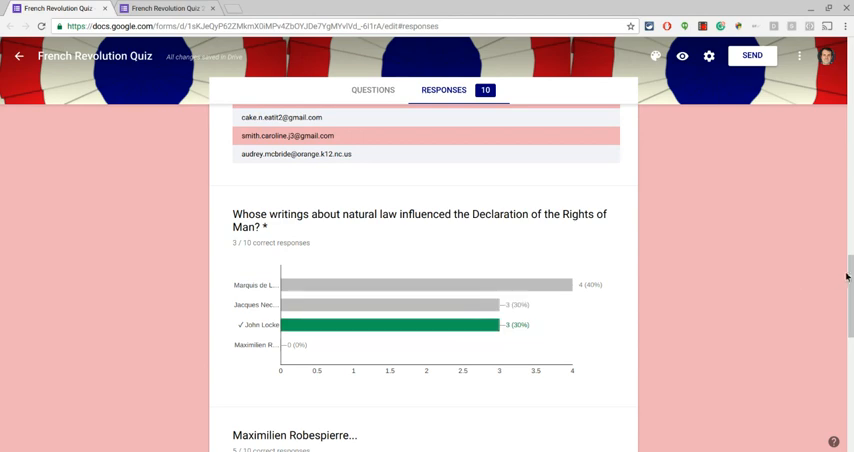
pyautogui.scroll(-3)
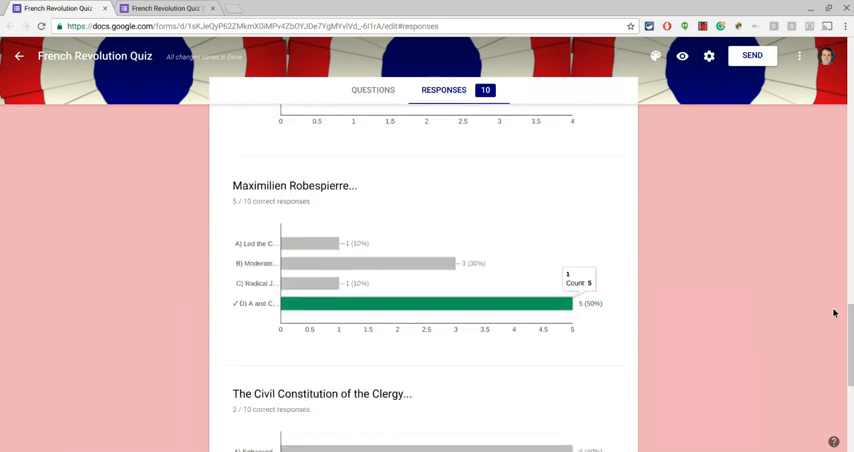
pyautogui.scroll(-3)
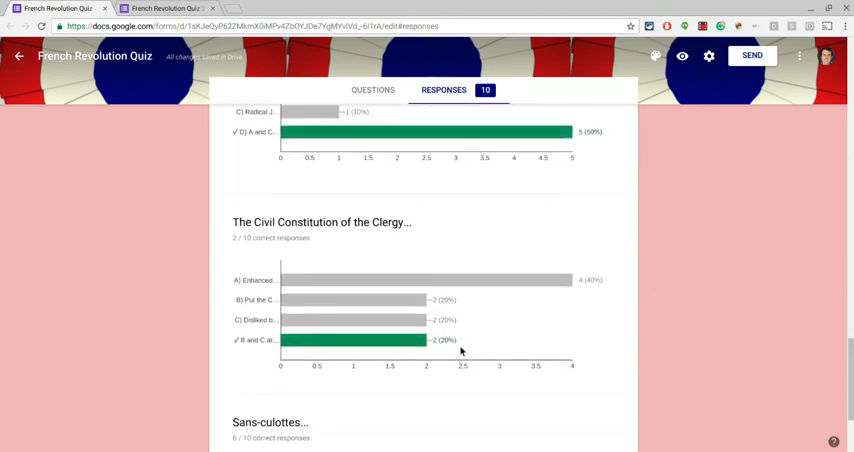
pyautogui.moveTo(436, 288)
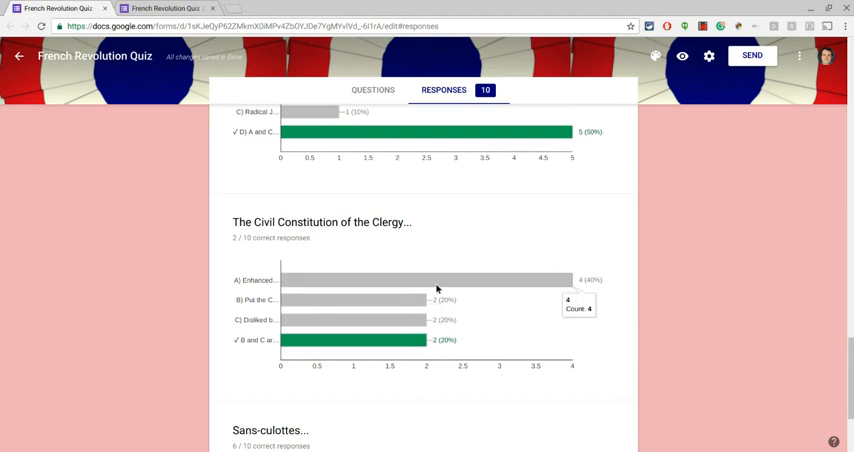
pyautogui.moveTo(436, 284)
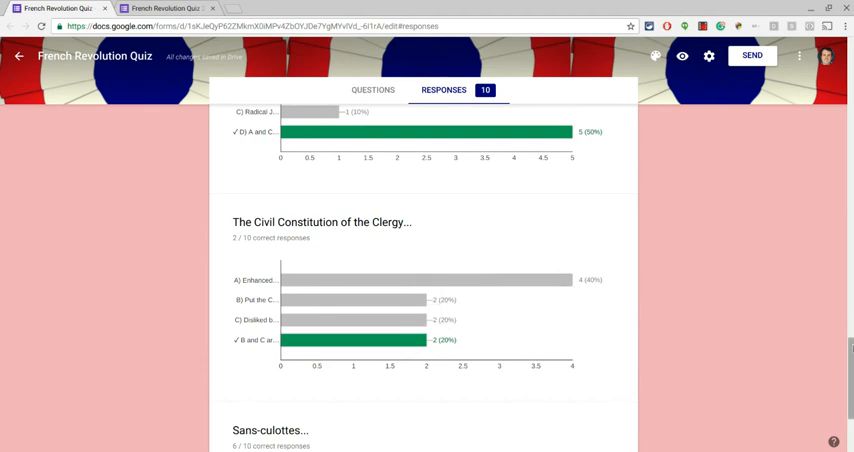
pyautogui.scroll(-3)
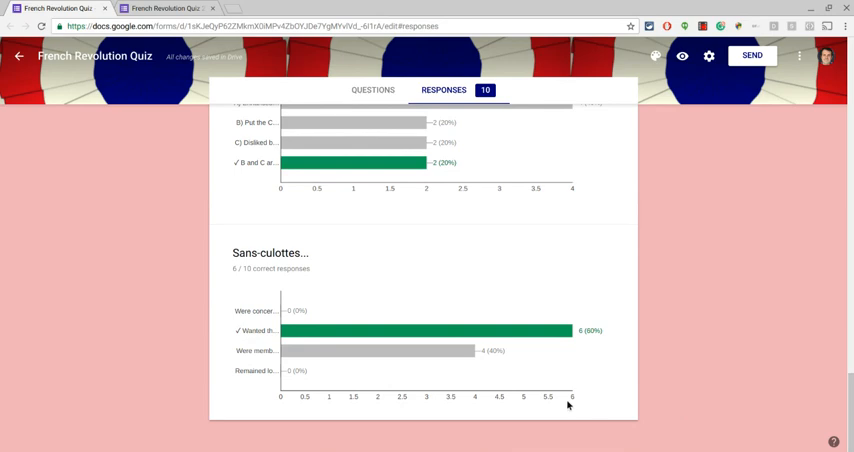
pyautogui.moveTo(698, 392)
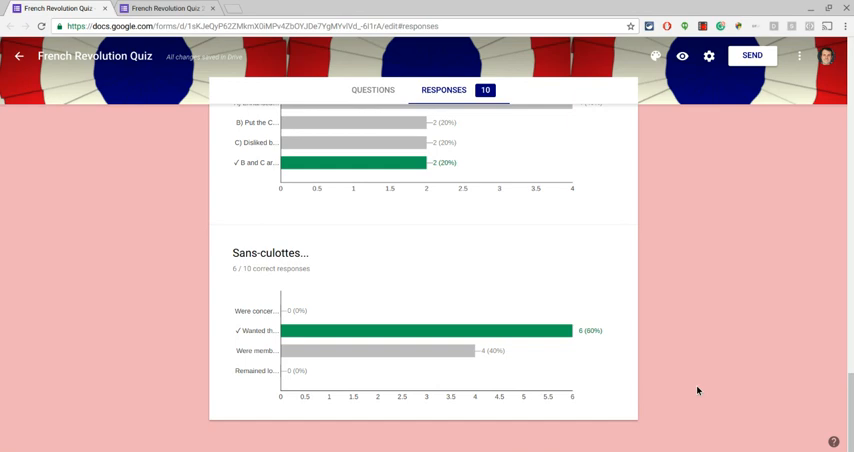
pyautogui.moveTo(156, 104)
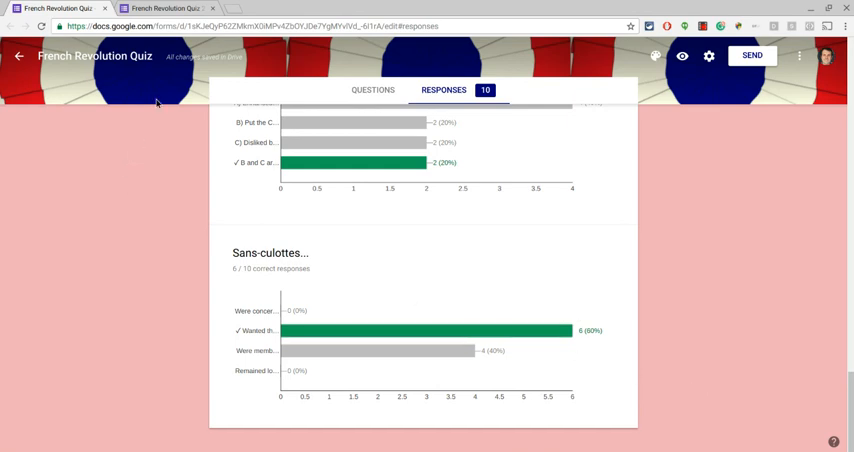
# - Switch forms and bring up the settings window of French Revolution Quiz 2 on its general options
pyautogui.click(164, 12)
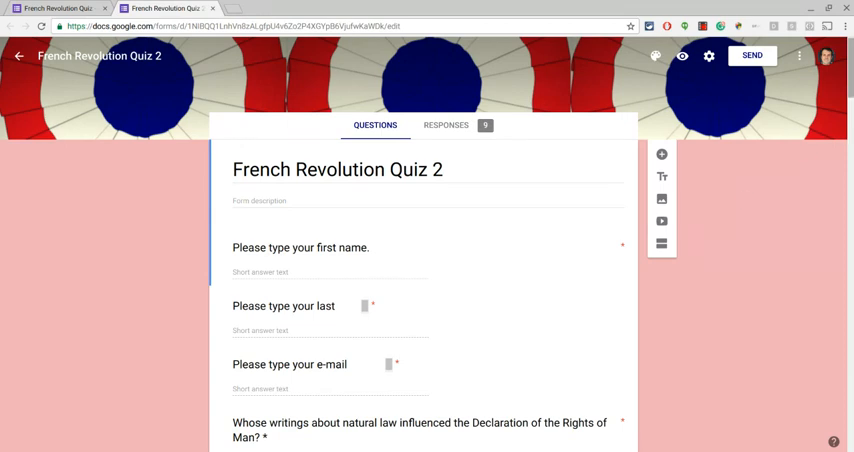
pyautogui.moveTo(696, 104)
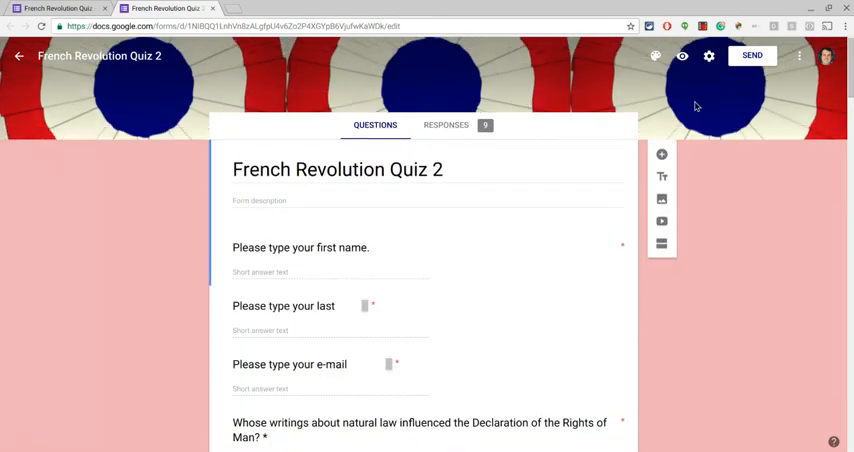
pyautogui.moveTo(710, 56)
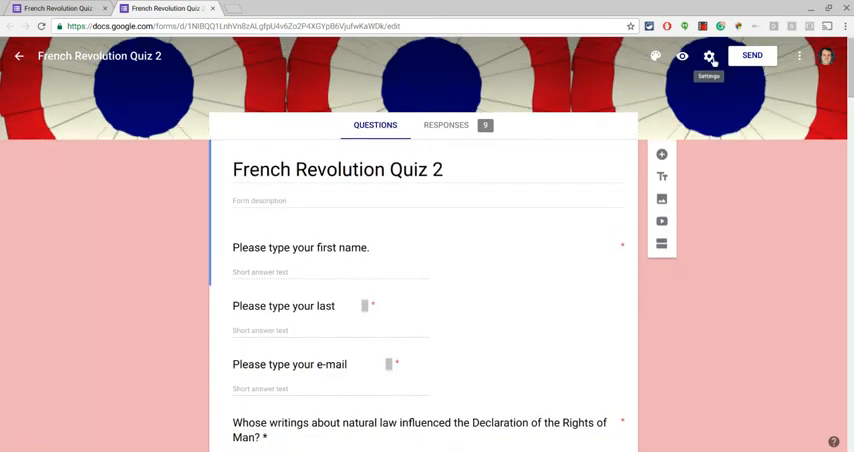
pyautogui.click(712, 56)
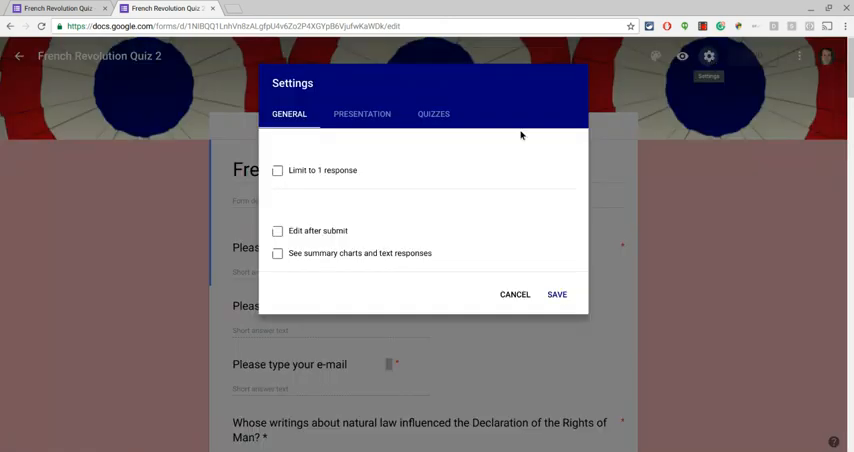
pyautogui.click(434, 112)
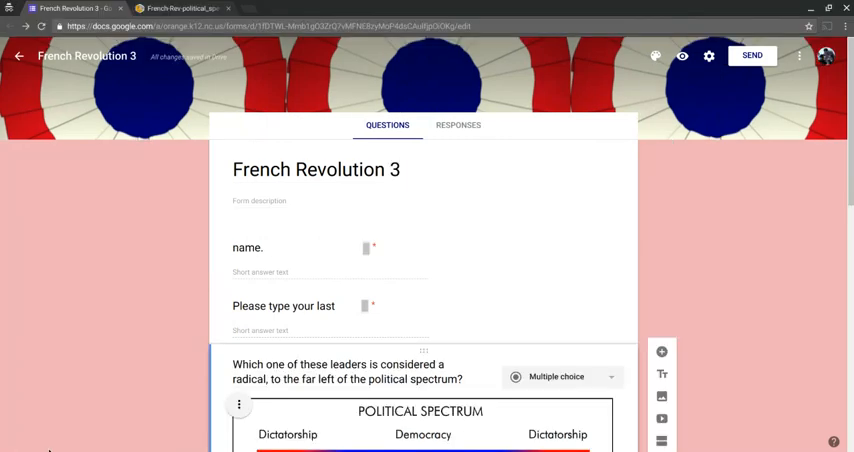
# - Add a fourth answer choice 'Napoleon' to the political-spectrum radicals question in French Revolution 3
pyautogui.scroll(-3)
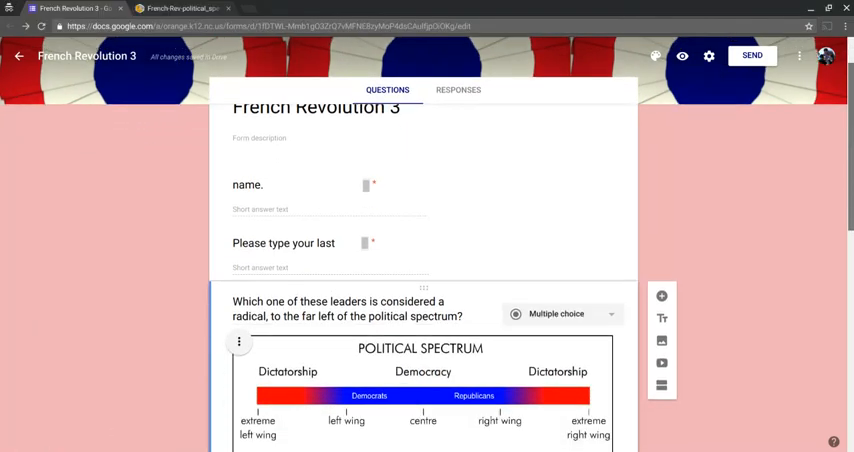
pyautogui.scroll(-3)
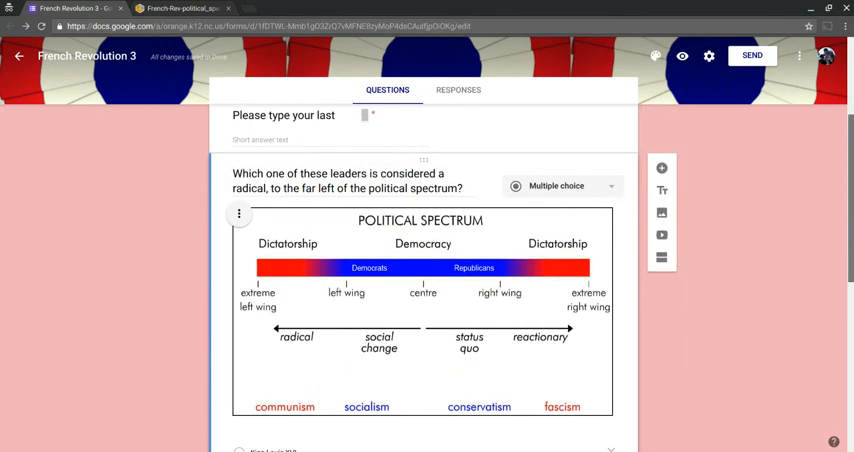
pyautogui.scroll(-3)
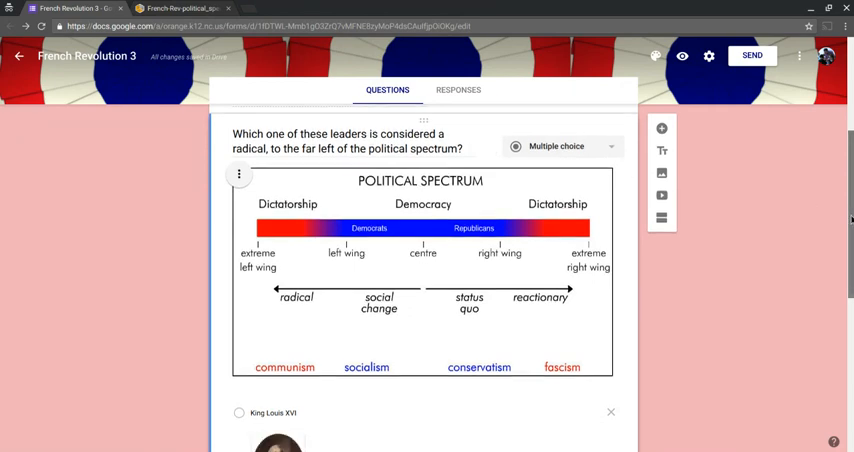
pyautogui.scroll(-3)
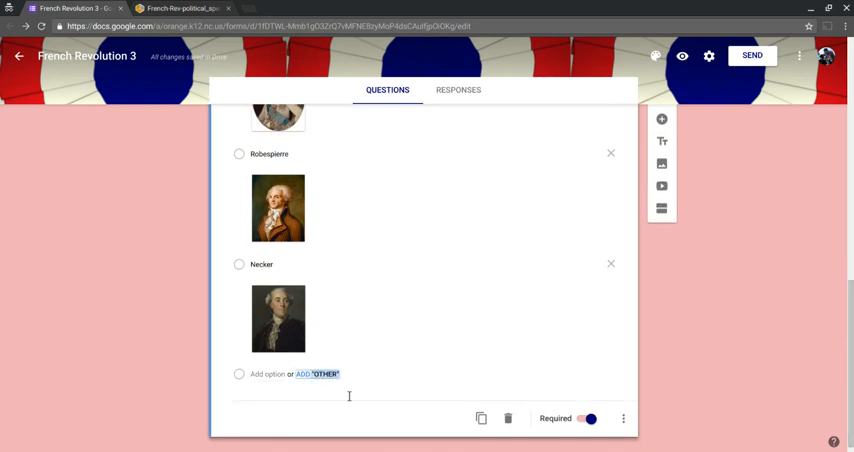
pyautogui.click(270, 376)
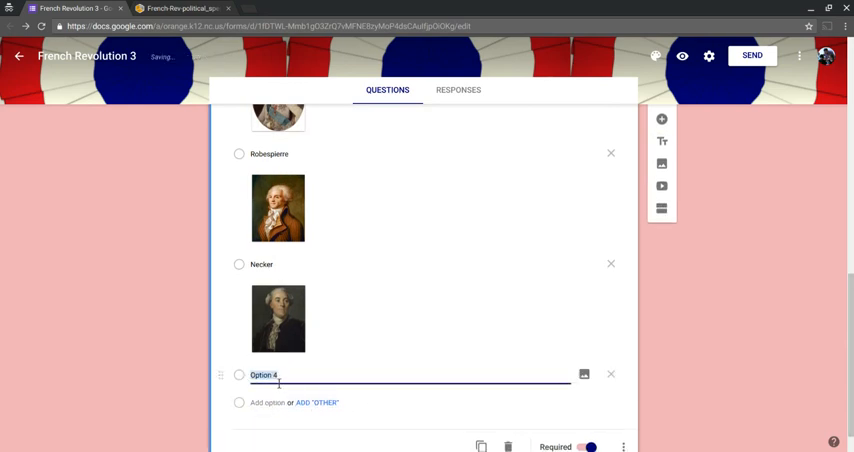
pyautogui.write('Napol')
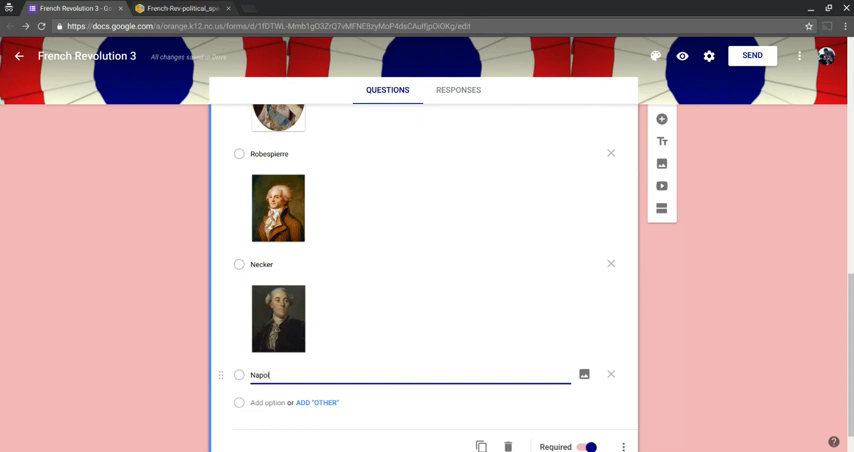
pyautogui.write('eon')
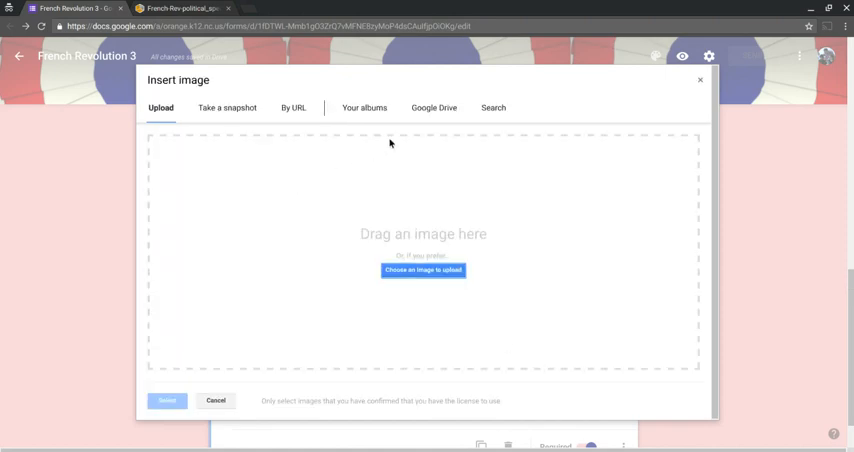
# - Search images for 'Napoleon', pick the first portrait and insert it as the Napoleon choice's picture
pyautogui.click(492, 108)
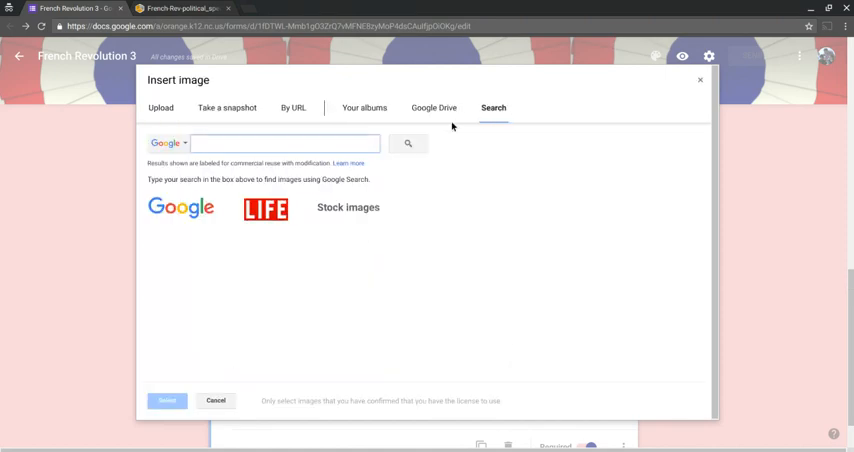
pyautogui.rightClick(284, 144)
pyautogui.write('Napoleon')
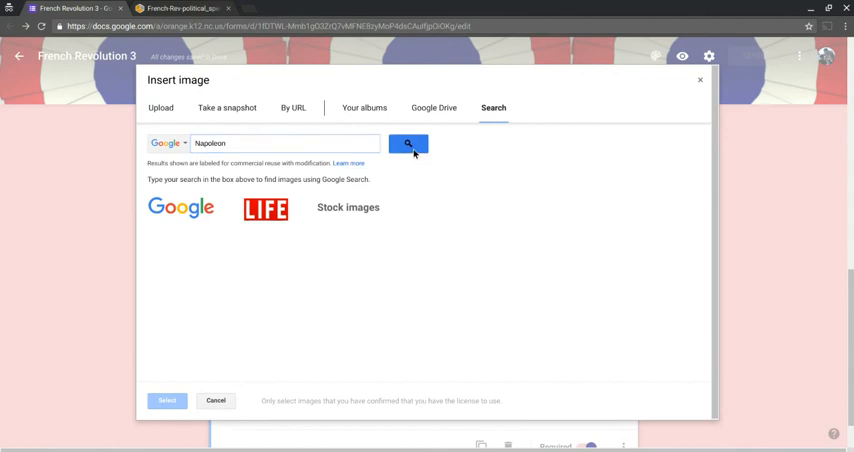
pyautogui.click(404, 144)
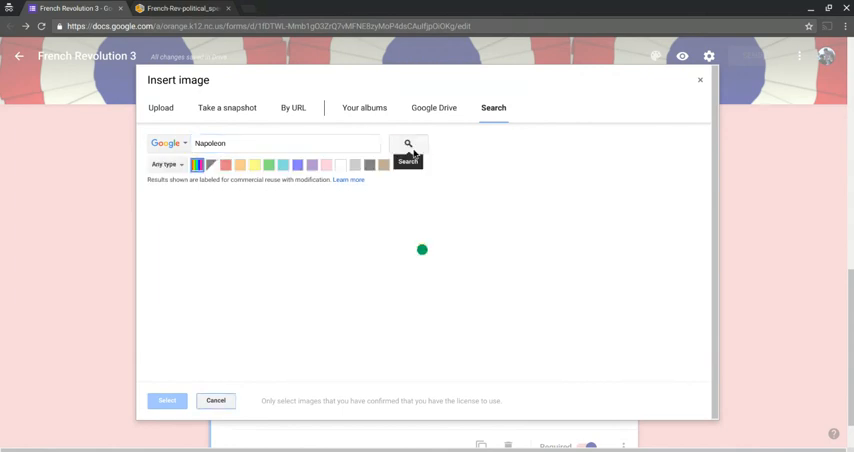
pyautogui.click(408, 144)
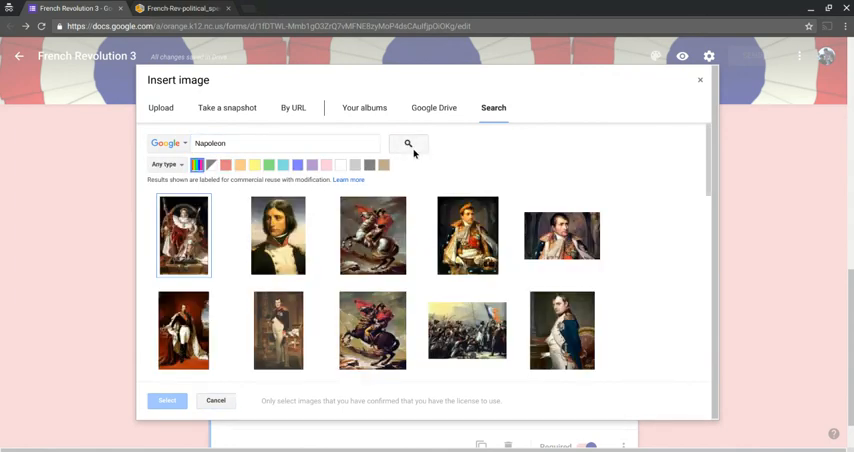
pyautogui.click(186, 236)
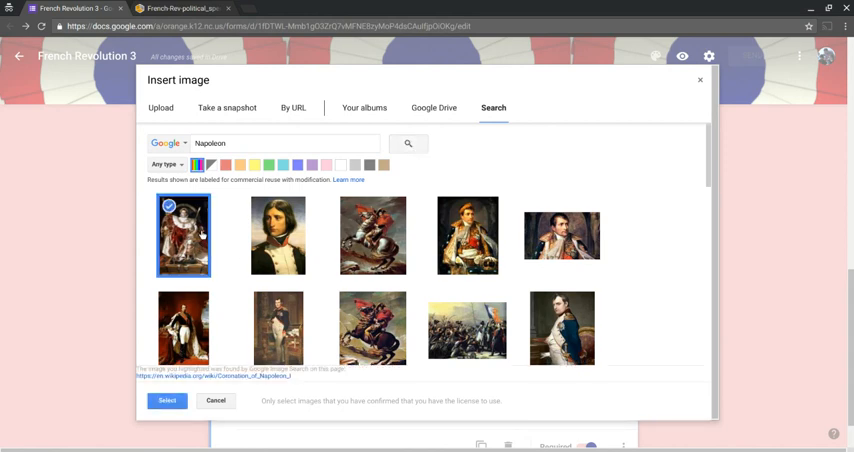
pyautogui.click(166, 400)
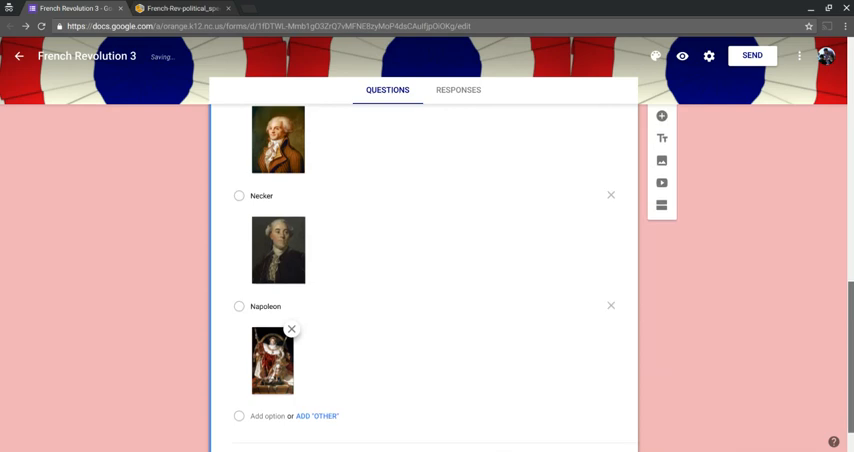
pyautogui.moveTo(684, 56)
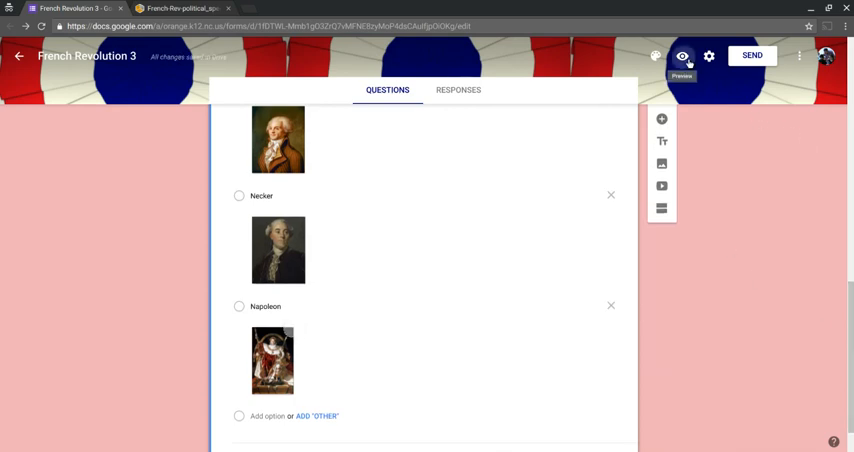
pyautogui.click(688, 56)
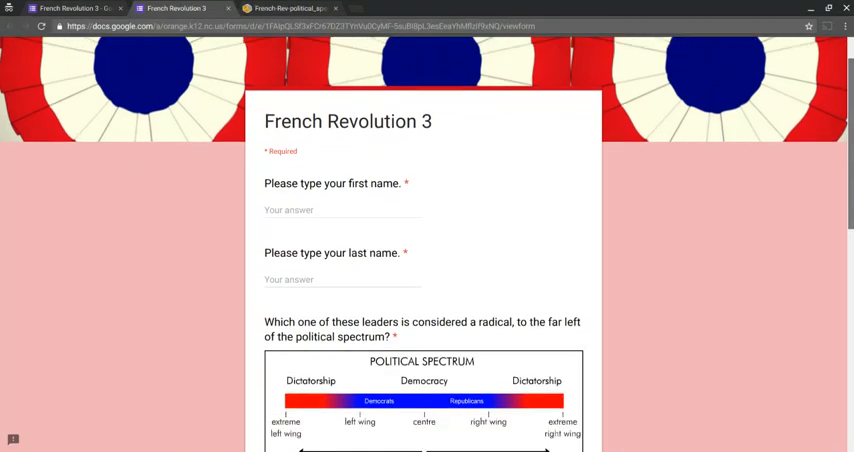
pyautogui.scroll(-3)
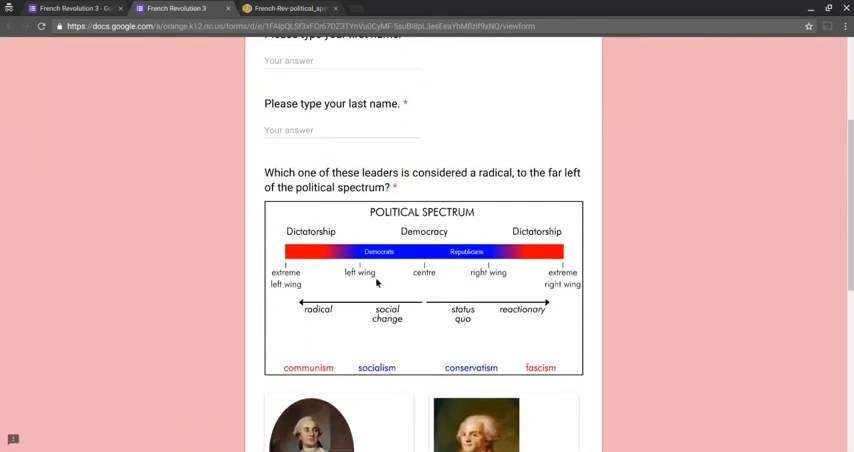
pyautogui.scroll(-3)
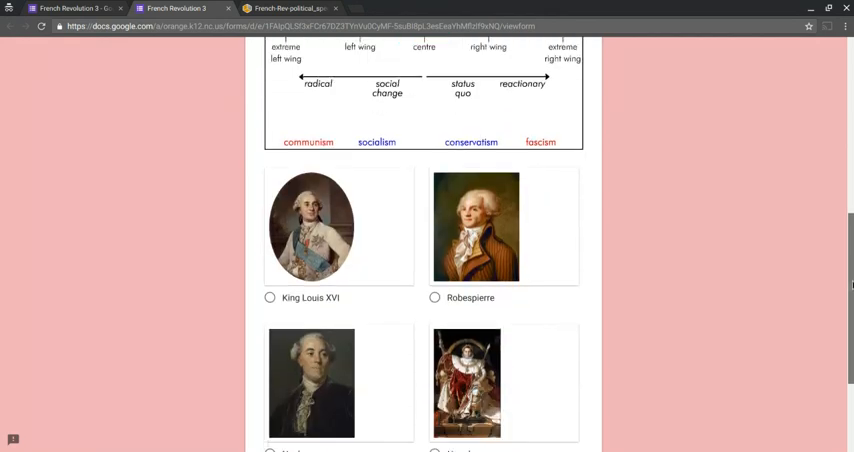
pyautogui.scroll(-3)
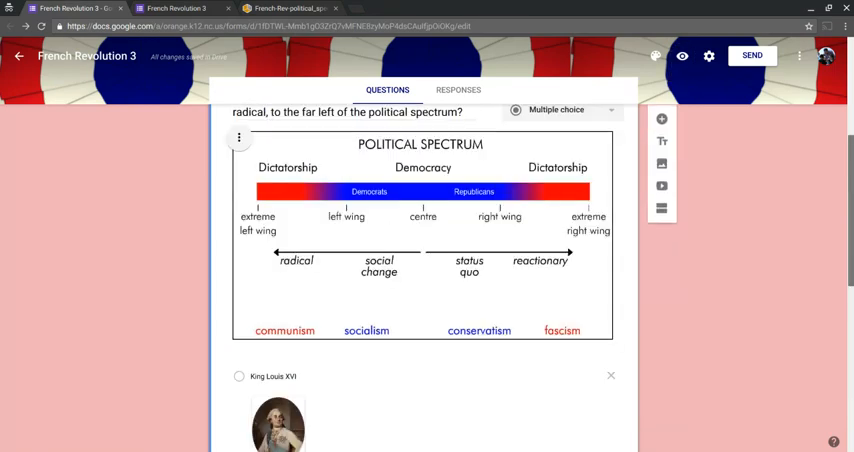
# - In the form settings turn on Collect email address, then move to the Quizzes options
pyautogui.scroll(3)
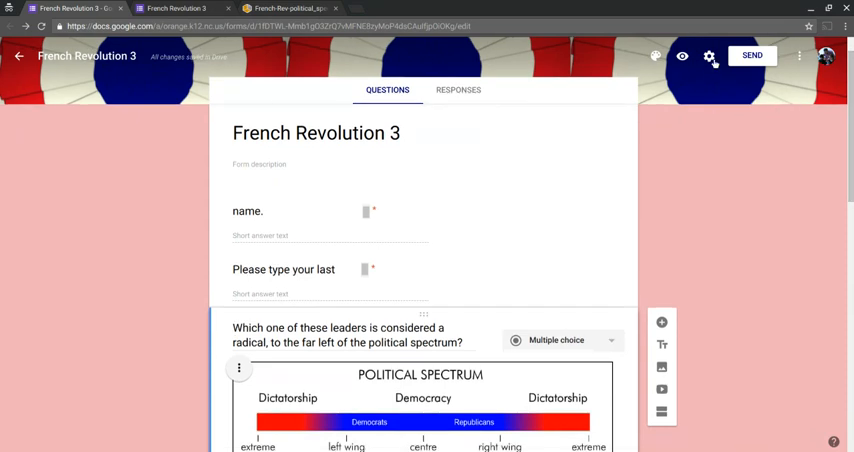
pyautogui.click(710, 56)
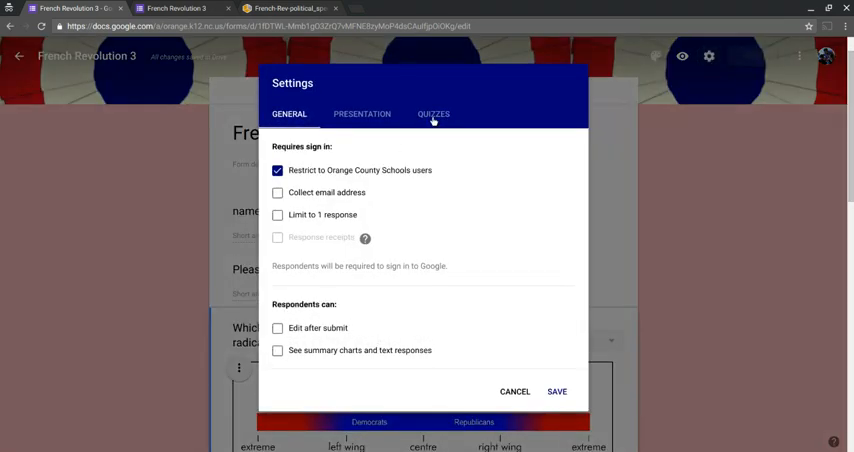
pyautogui.click(276, 192)
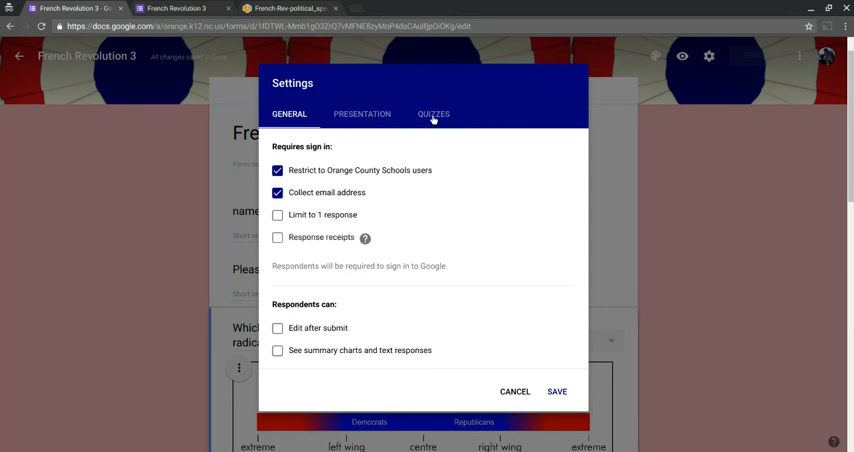
pyautogui.click(432, 112)
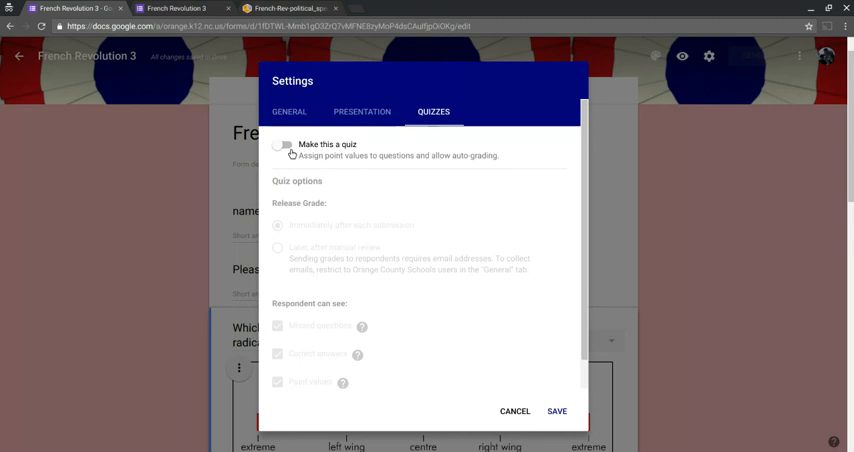
# - Make the form a quiz releasing grades immediately after each submission (after trying manual review) and save
pyautogui.click(282, 144)
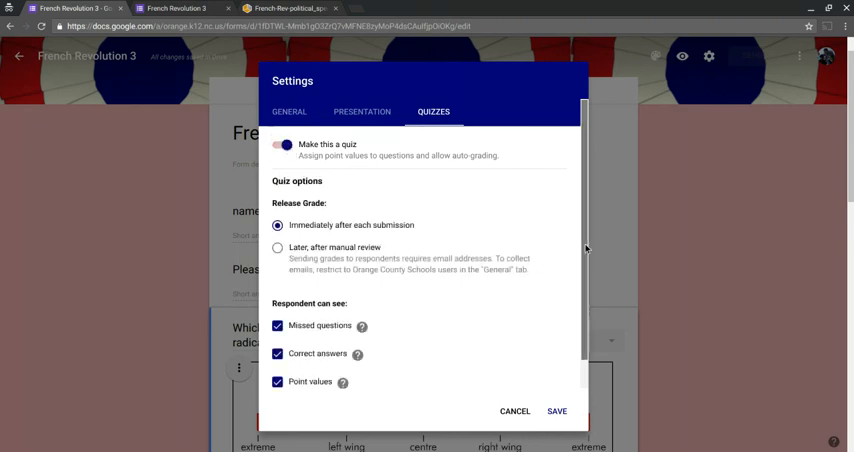
pyautogui.scroll(-3)
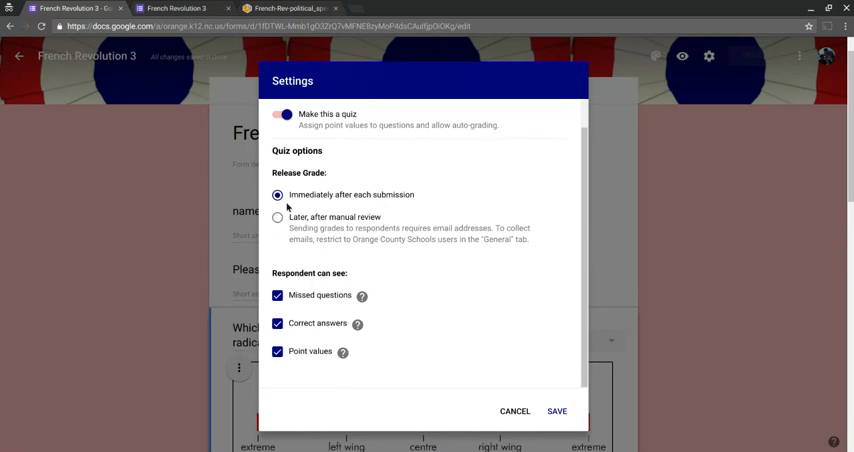
pyautogui.moveTo(288, 208)
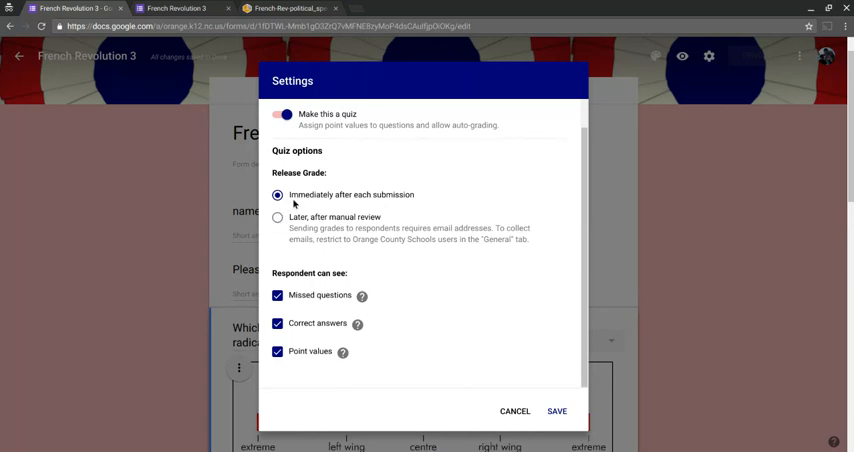
pyautogui.moveTo(292, 218)
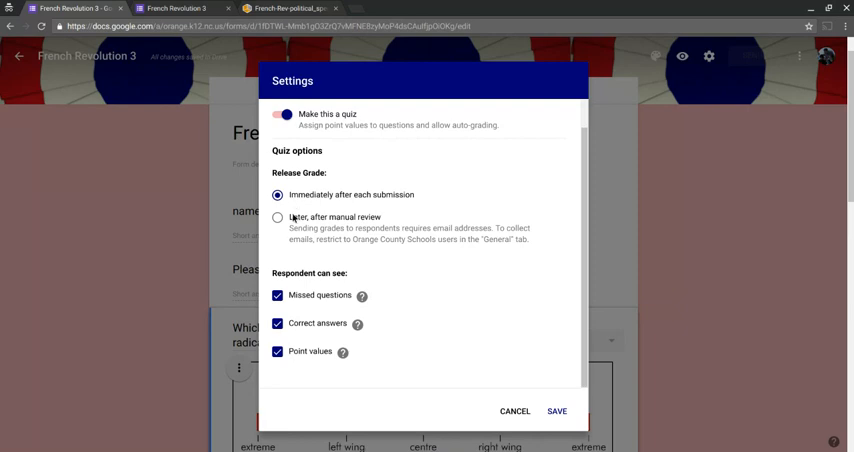
pyautogui.click(280, 218)
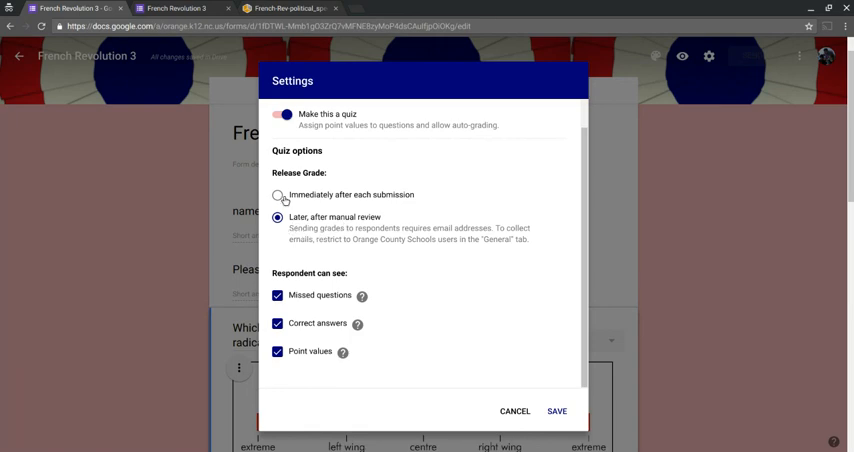
pyautogui.click(276, 194)
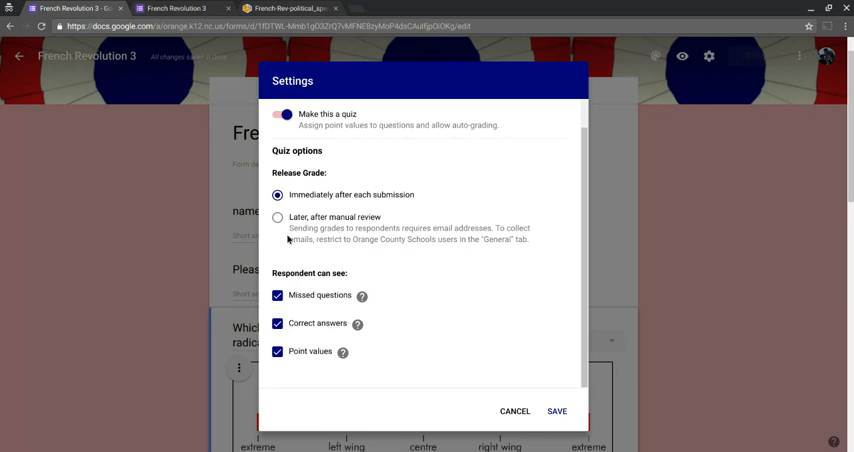
pyautogui.moveTo(278, 222)
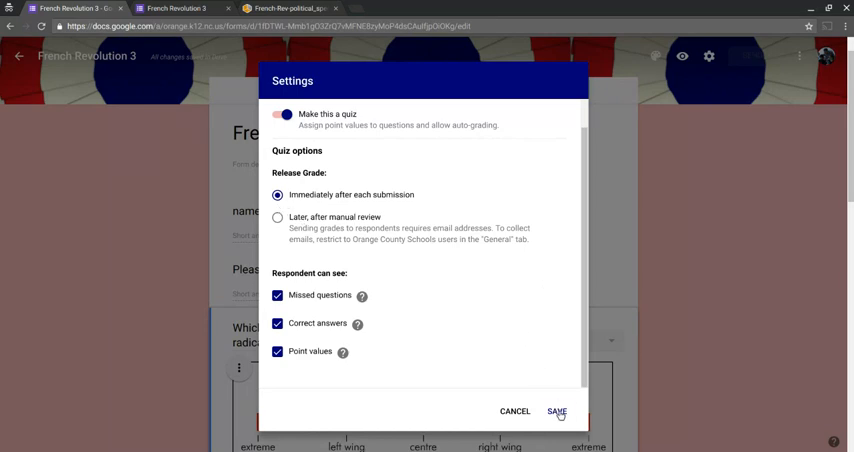
pyautogui.click(558, 412)
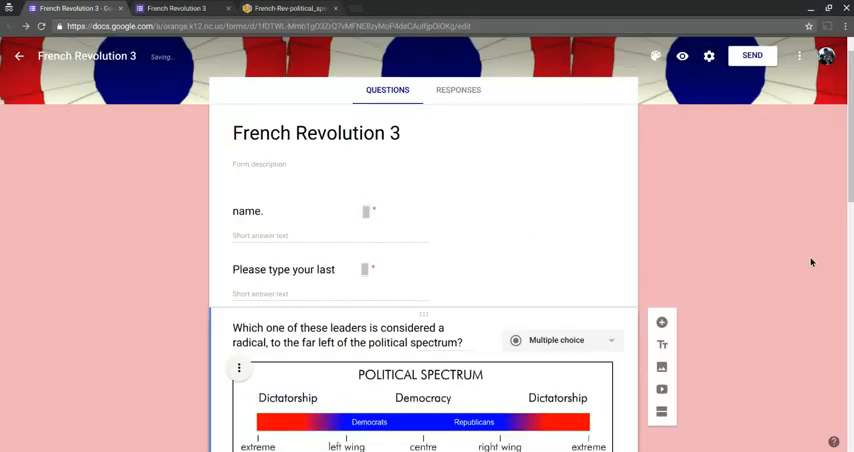
# - In the radicals question's answer key, mark Robespierre as the correct answer worth one point
pyautogui.scroll(-3)
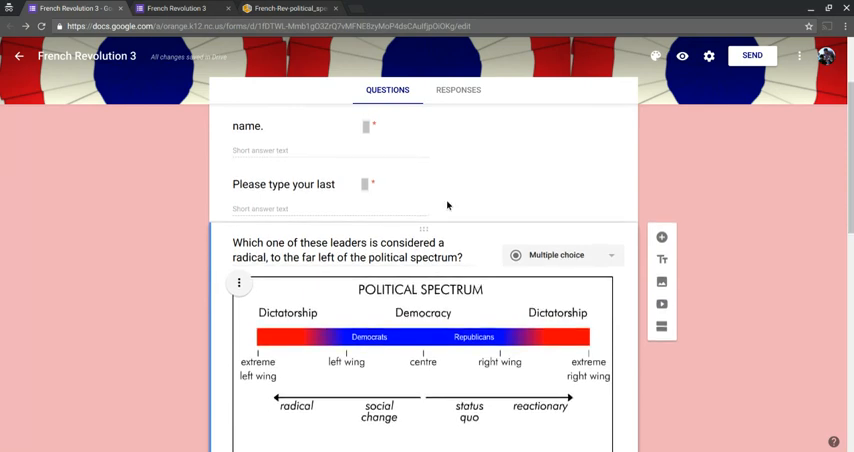
pyautogui.scroll(-3)
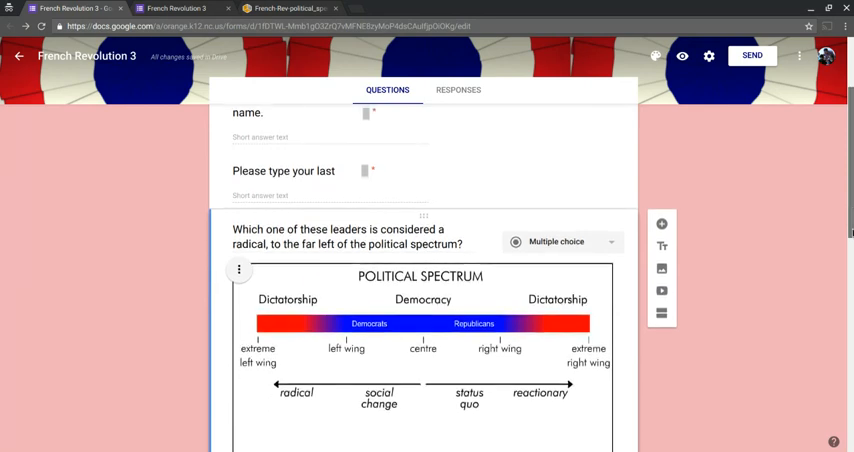
pyautogui.scroll(-3)
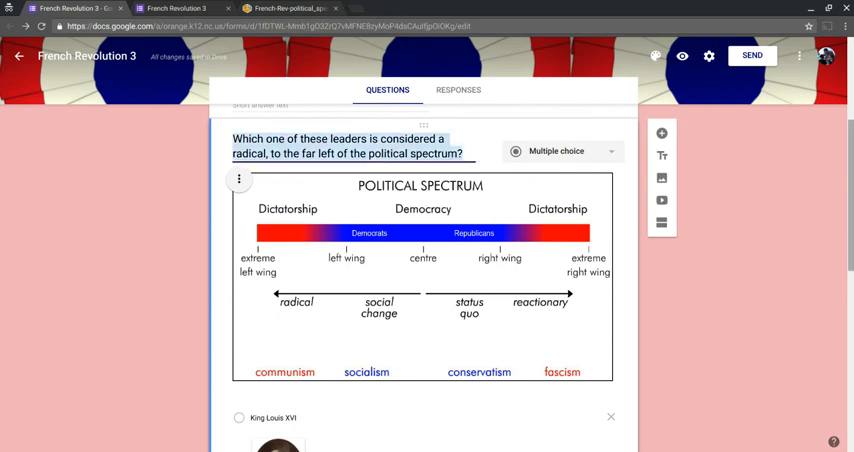
pyautogui.scroll(-3)
pyautogui.write('1')
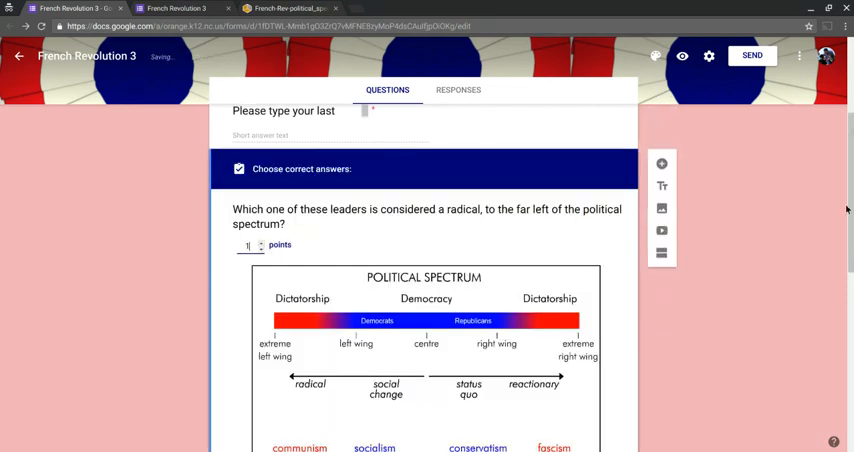
pyautogui.scroll(-3)
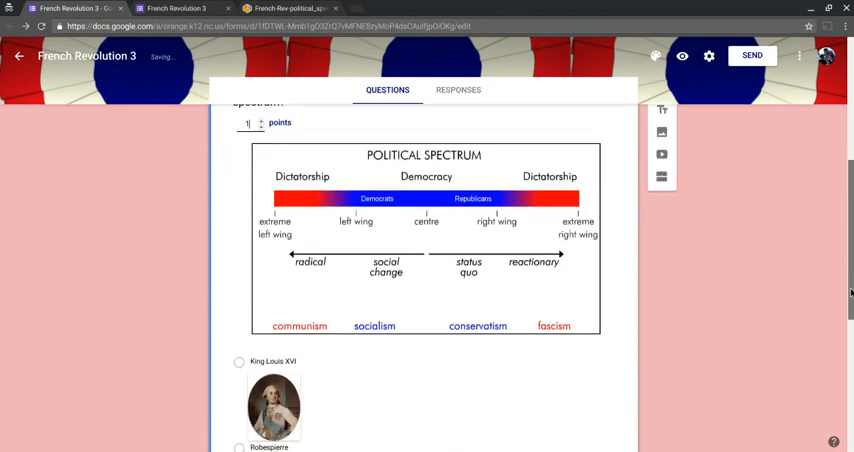
pyautogui.scroll(-3)
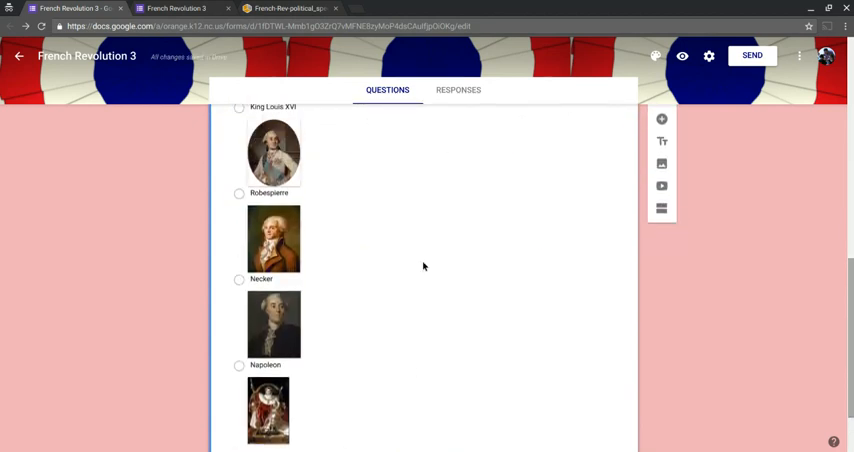
pyautogui.click(238, 192)
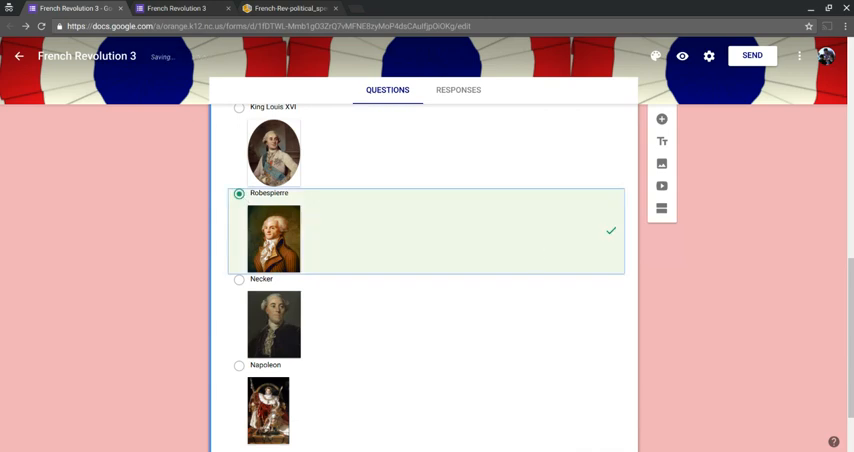
pyautogui.scroll(-3)
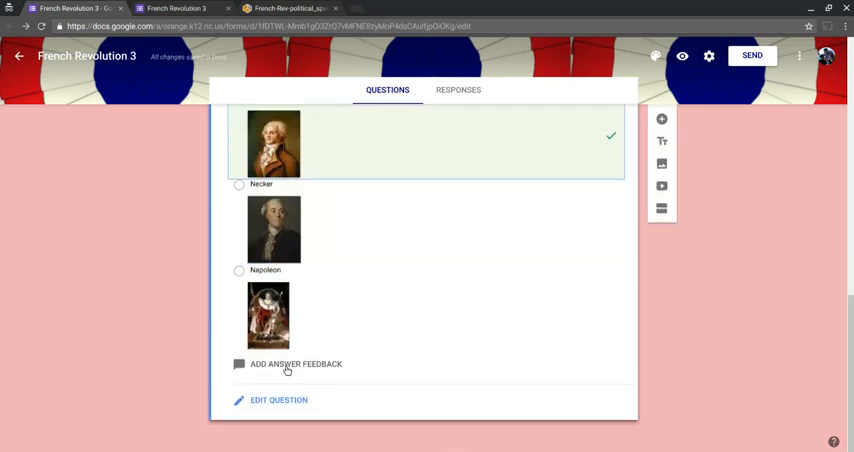
# - Add correct-answer feedback 'That was correct. Robespierre wanted to radically change French society.'
pyautogui.click(296, 364)
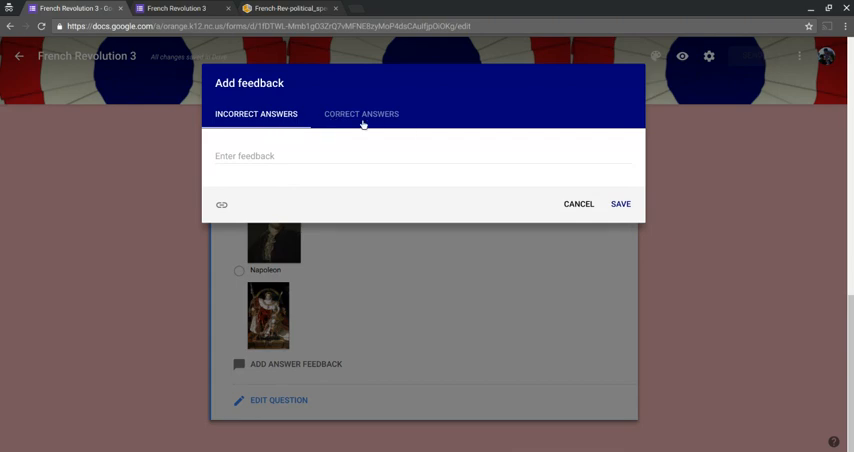
pyautogui.click(360, 112)
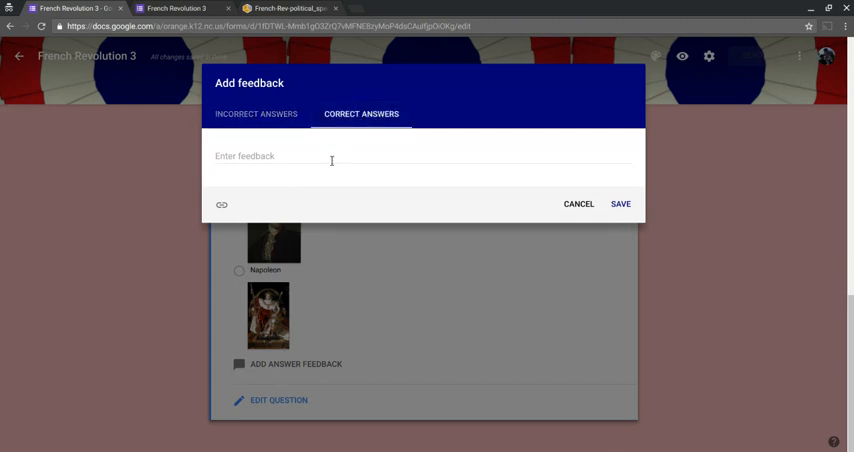
pyautogui.write('That was correct')
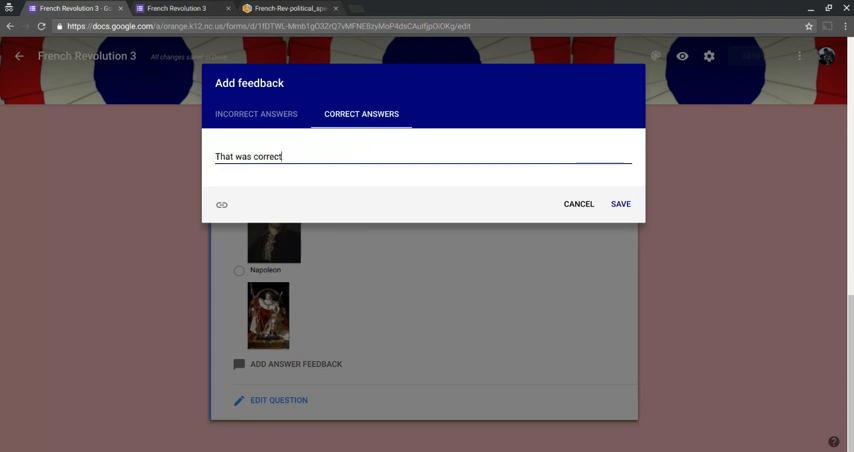
pyautogui.write('. R')
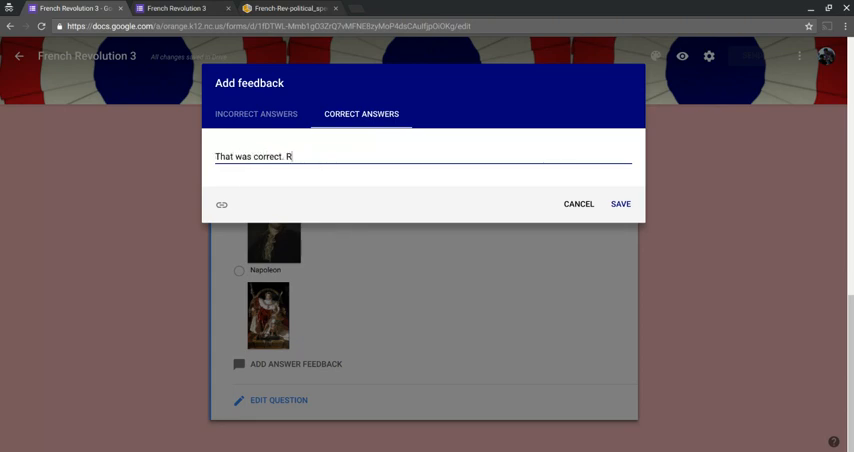
pyautogui.write('obespie')
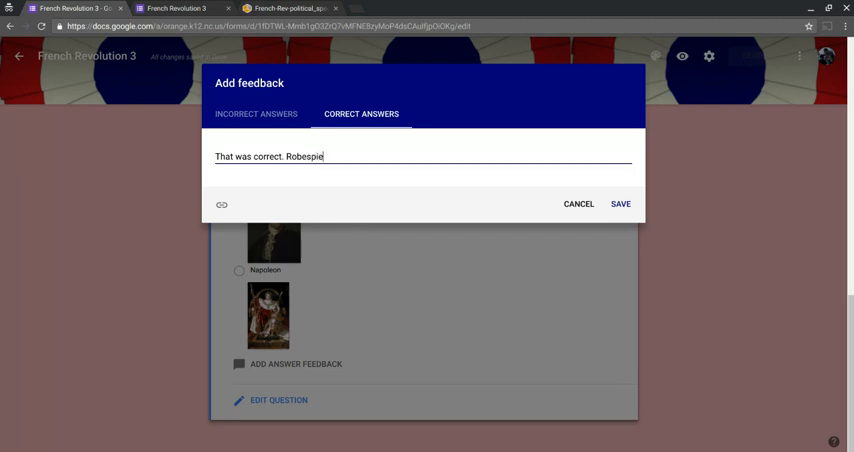
pyautogui.write('rre wanted to radic')
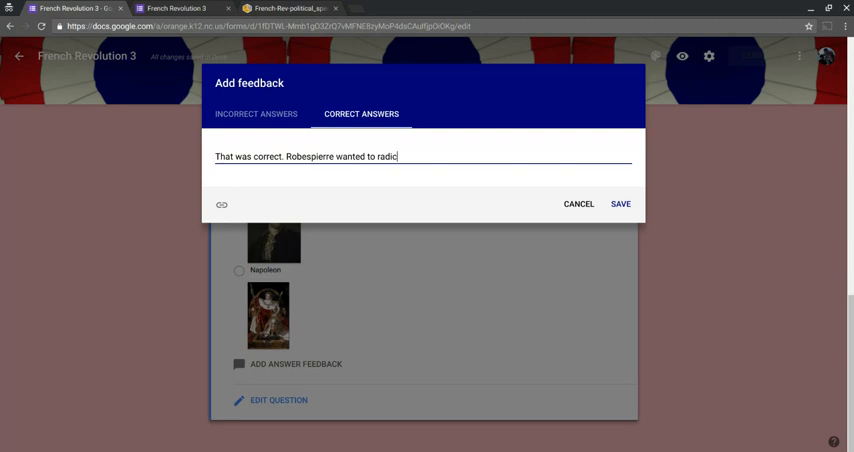
pyautogui.write('ally change')
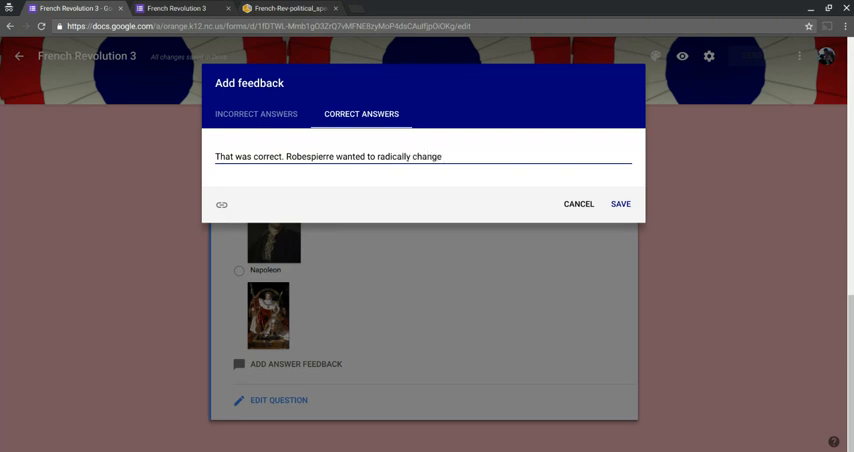
pyautogui.write('French soc')
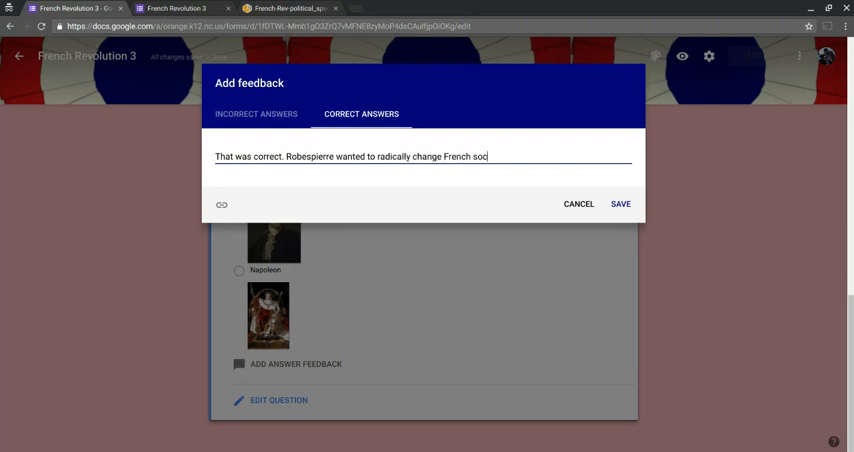
pyautogui.write('iety.')
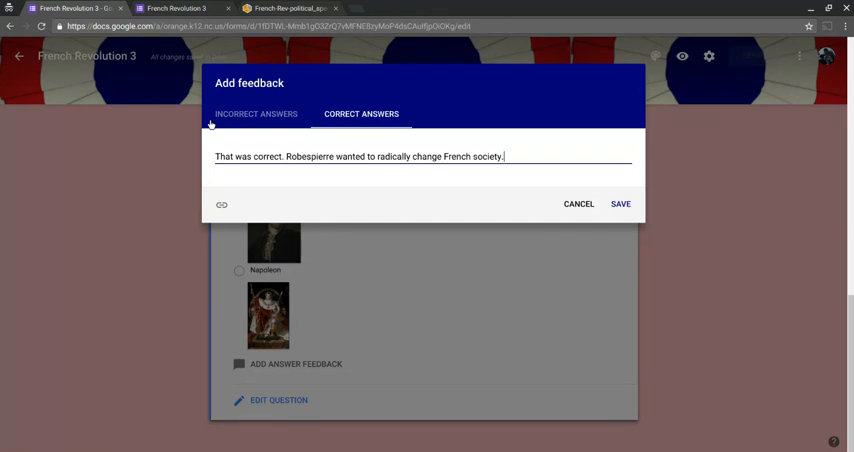
# - Attach the history website link to the incorrect-answer feedback
pyautogui.click(256, 114)
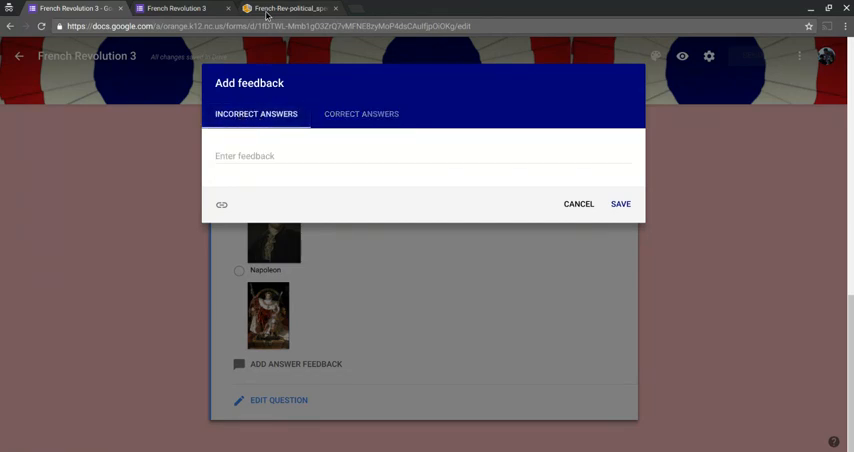
pyautogui.click(296, 8)
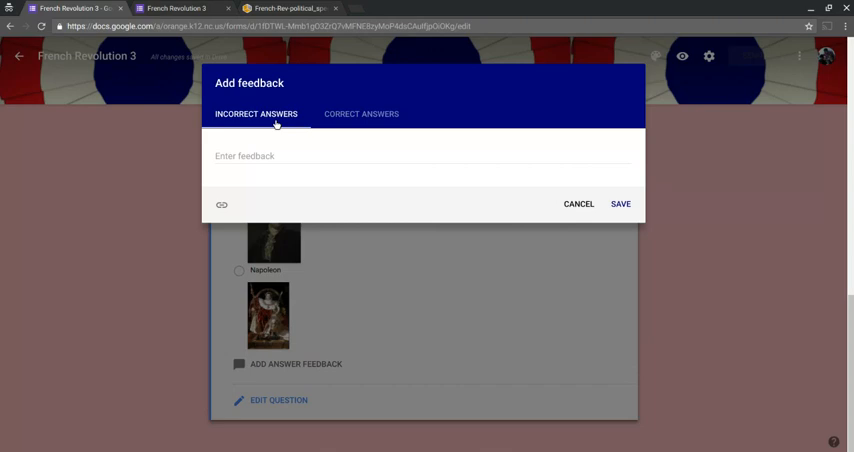
pyautogui.click(264, 156)
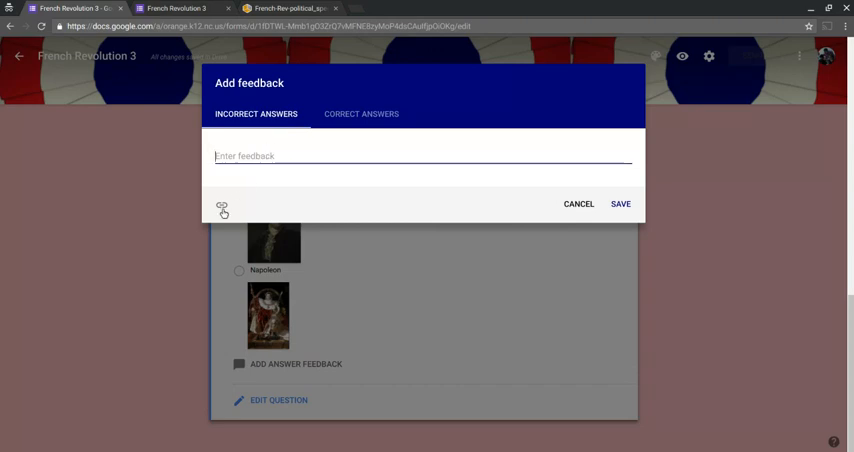
# - Enter "That was incorrect. Please look at the link below." as the incorrect-answer message and save it
pyautogui.click(222, 208)
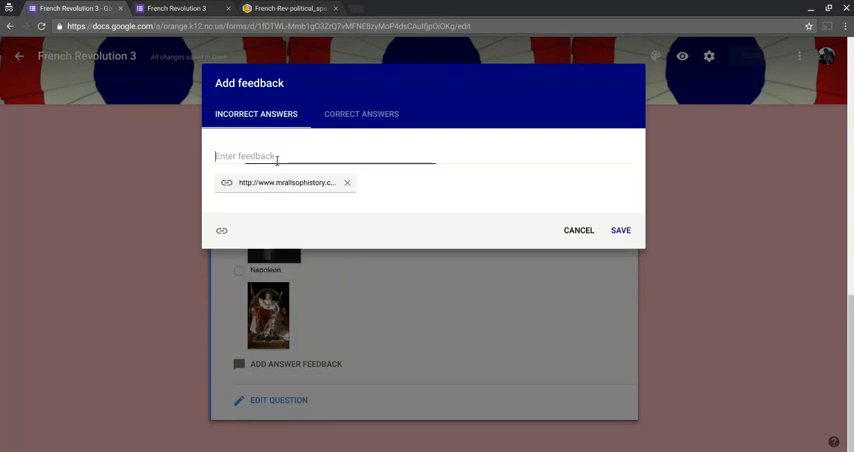
pyautogui.write('That was in')
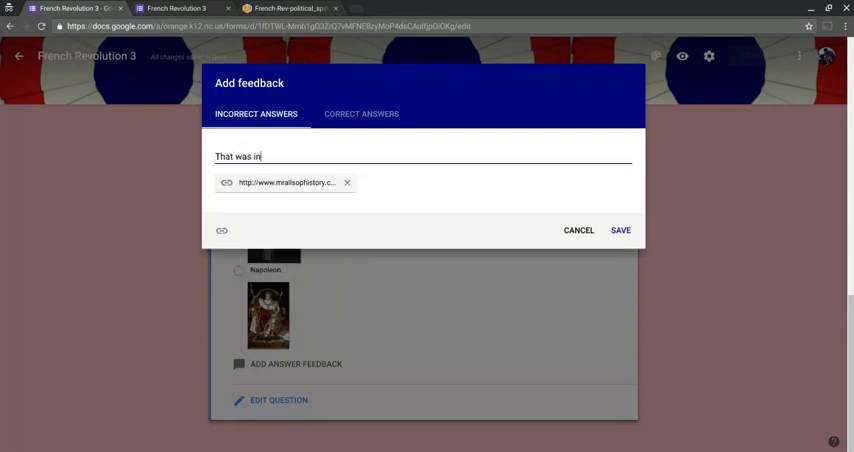
pyautogui.write('correct. Ple')
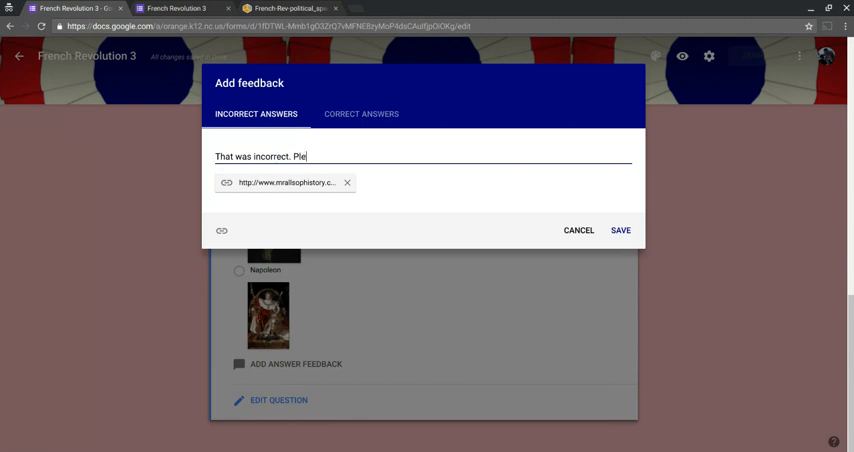
pyautogui.write('ase look at the link')
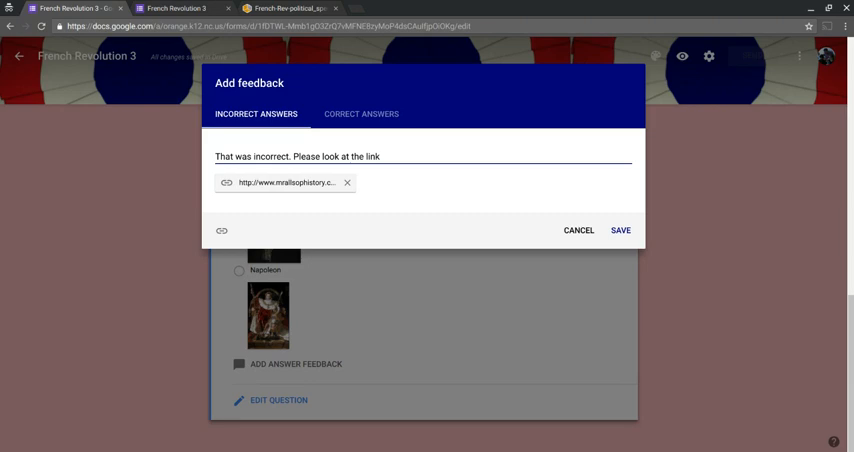
pyautogui.write('below.')
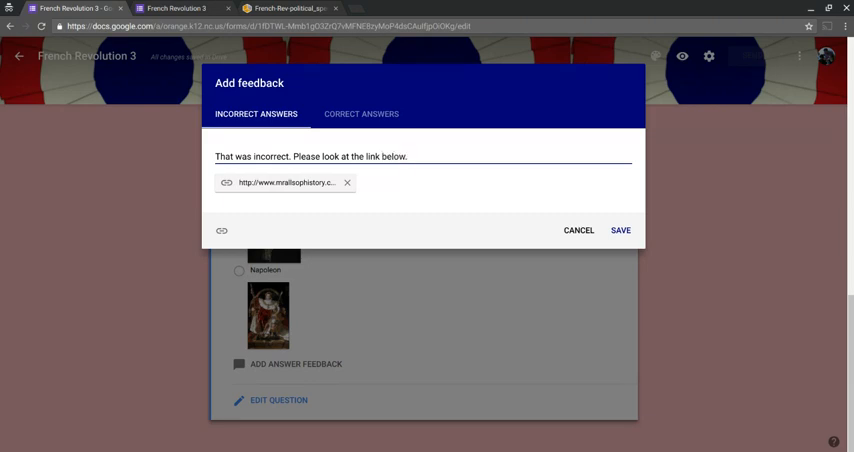
pyautogui.moveTo(404, 200)
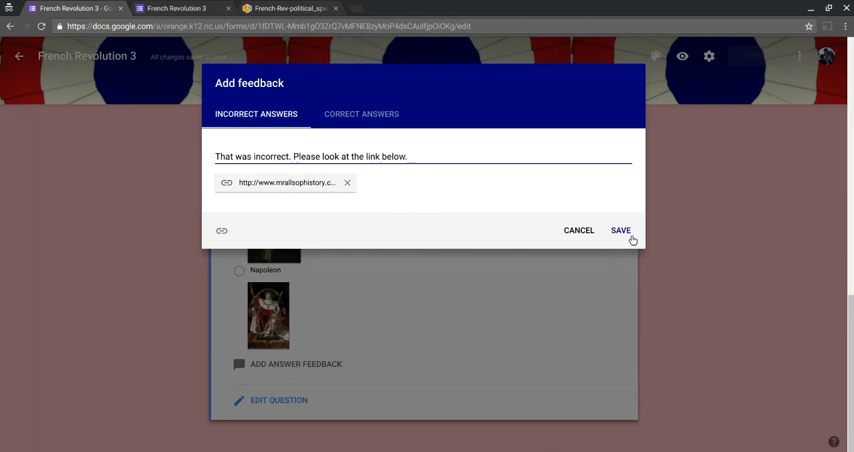
pyautogui.click(626, 228)
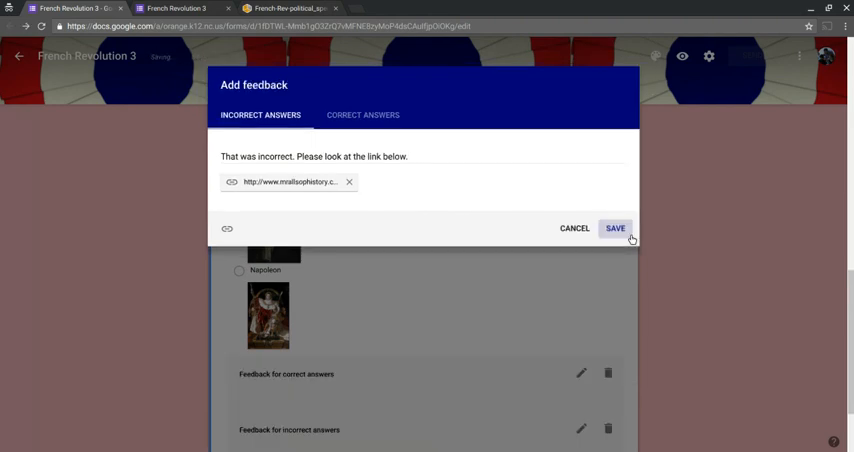
# - Close the feedback dialog and review the question's Robespierre answer key and both feedback entries
pyautogui.click(616, 228)
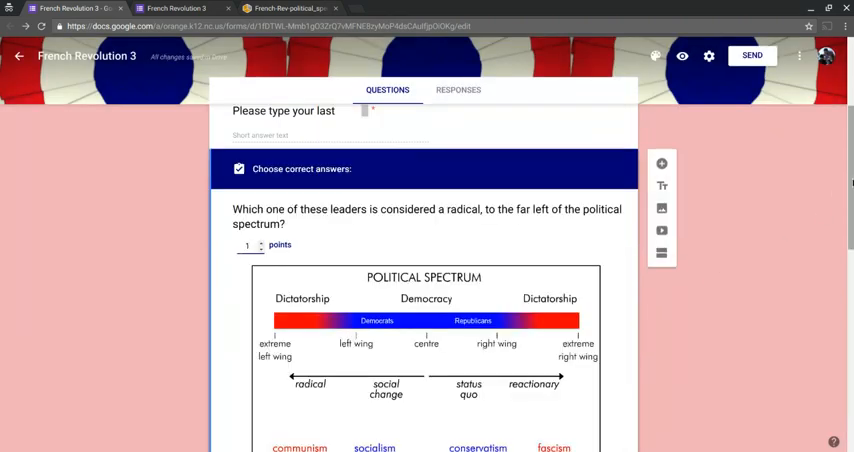
pyautogui.scroll(-3)
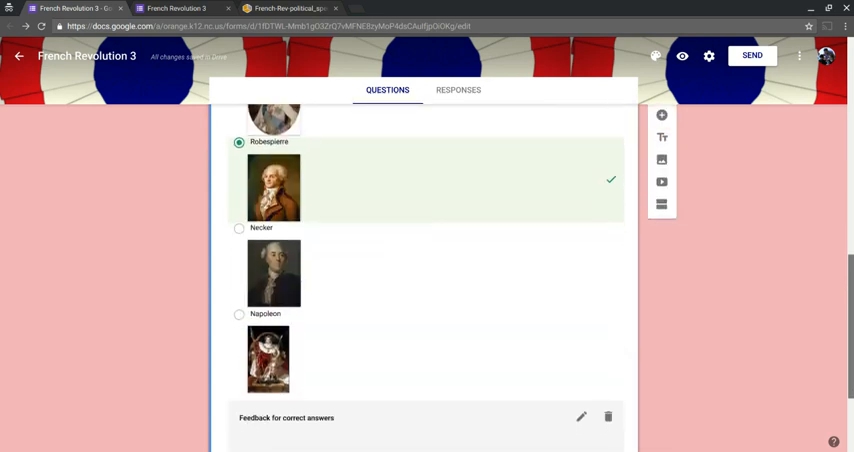
pyautogui.scroll(-3)
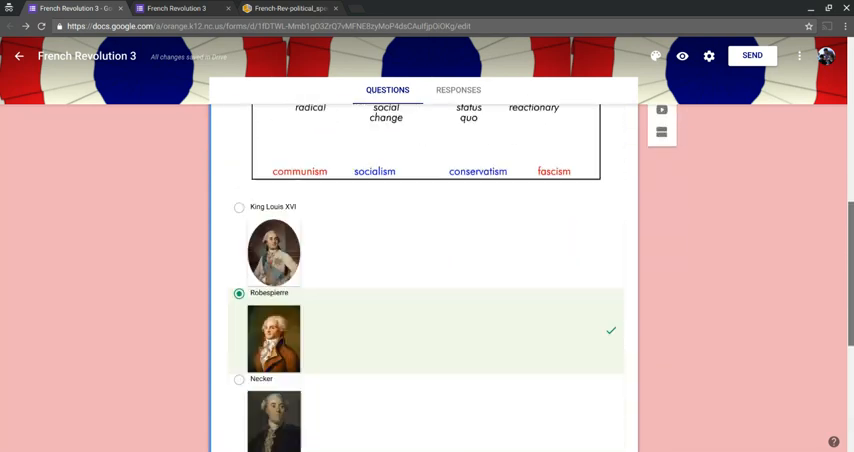
pyautogui.scroll(-3)
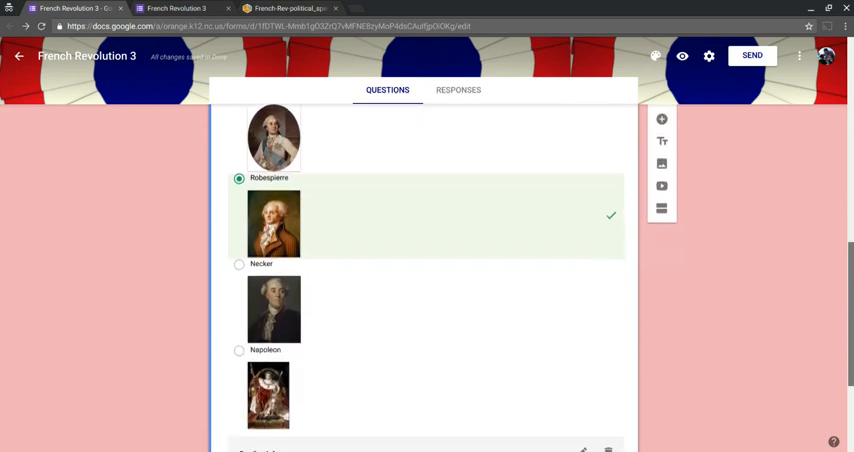
pyautogui.scroll(-3)
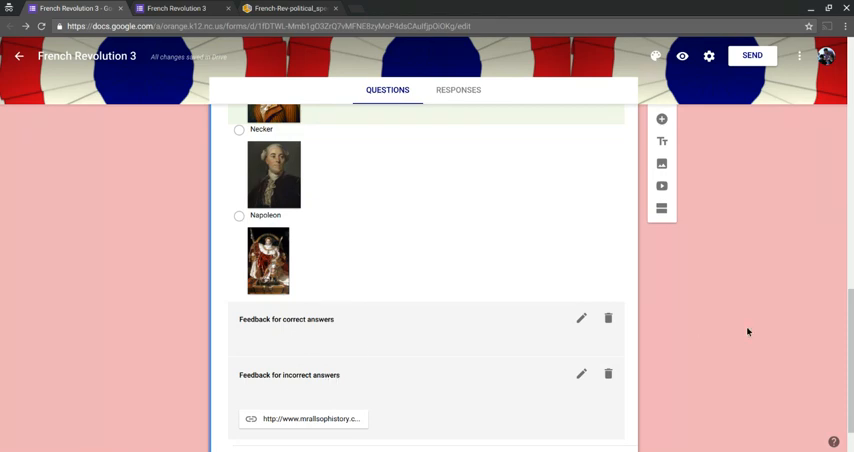
pyautogui.moveTo(768, 316)
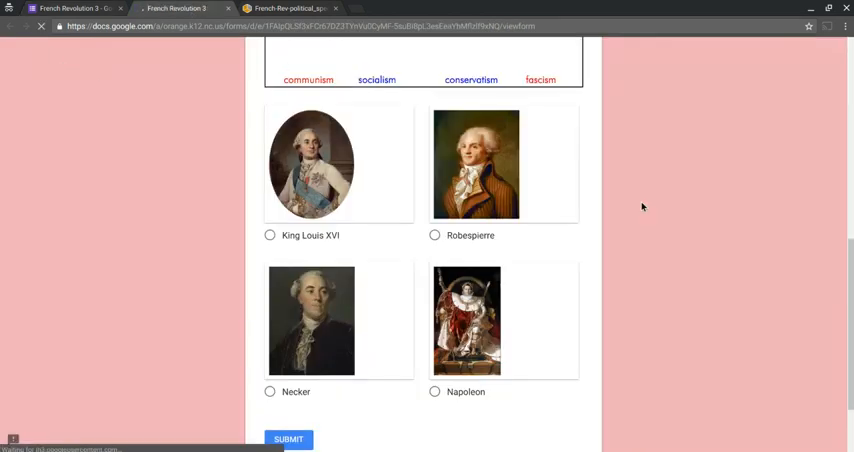
# - Submit a test response to French Revolution 3 choosing King Louis XVI
pyautogui.scroll(3)
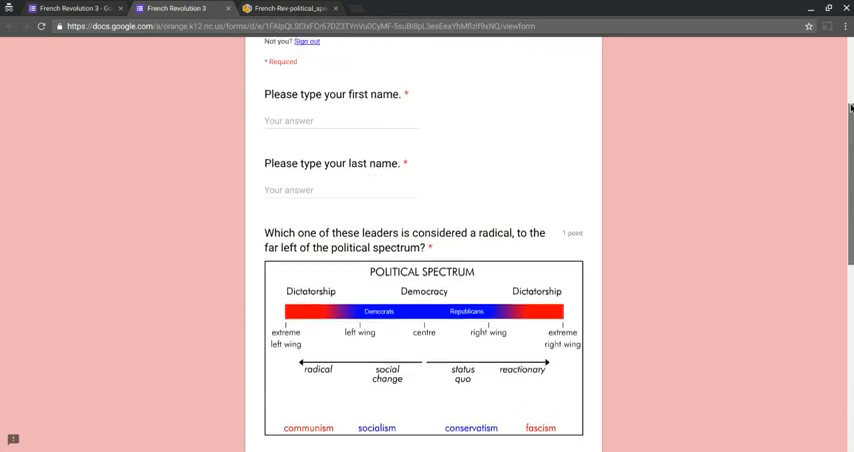
pyautogui.write('ss')
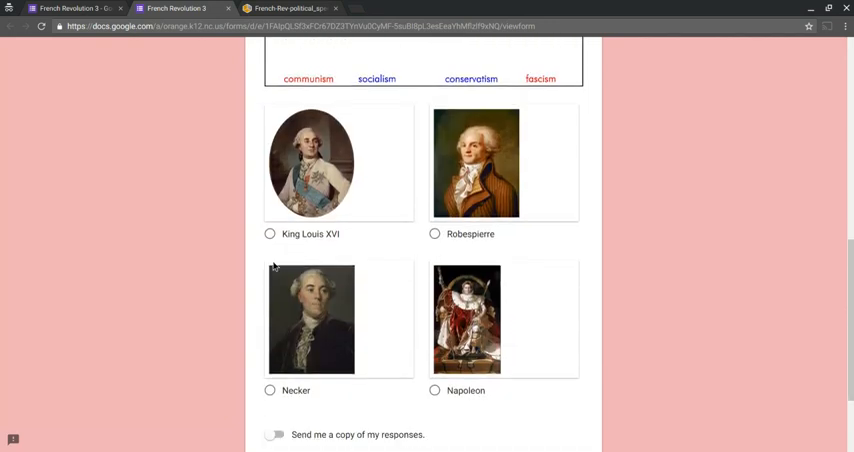
pyautogui.click(268, 234)
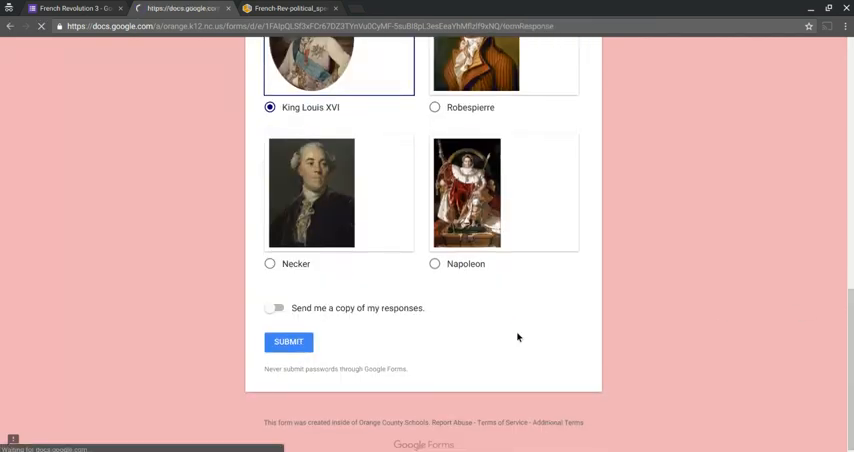
pyautogui.click(288, 340)
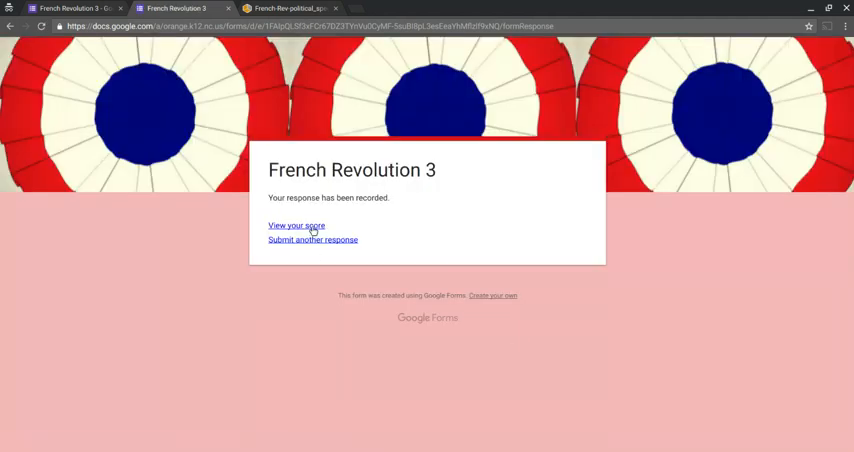
# - View the 0/1 score with King Louis XVI marked wrong, Robespierre correct, and the feedback link
pyautogui.click(296, 224)
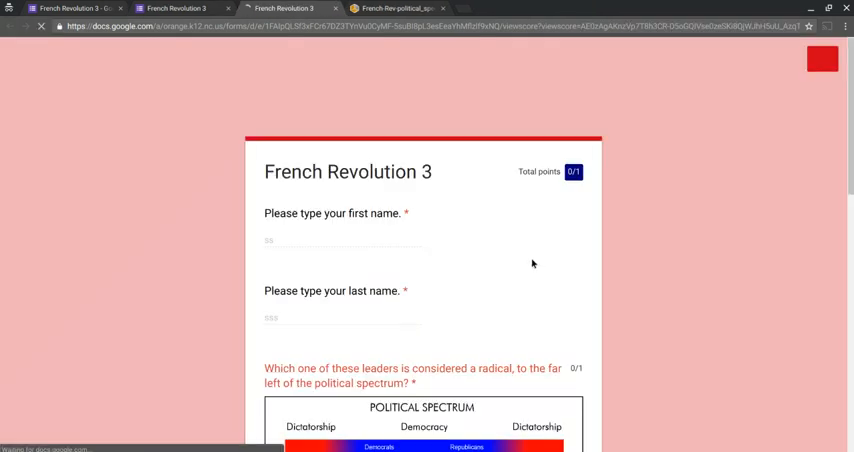
pyautogui.scroll(-3)
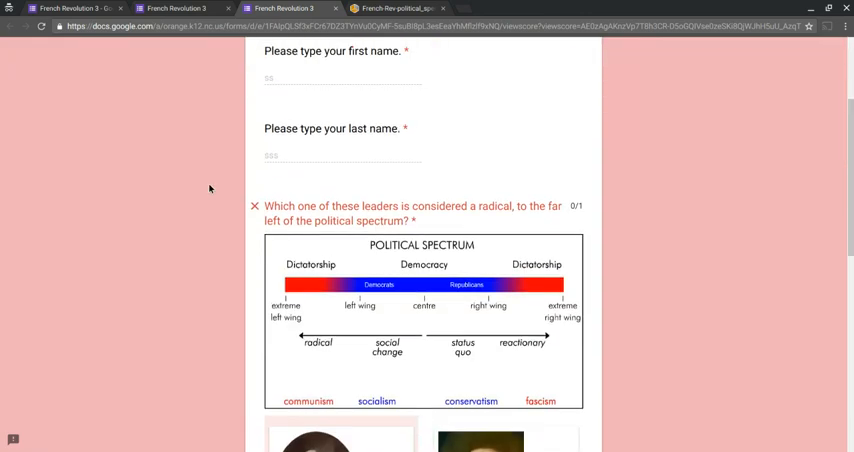
pyautogui.scroll(3)
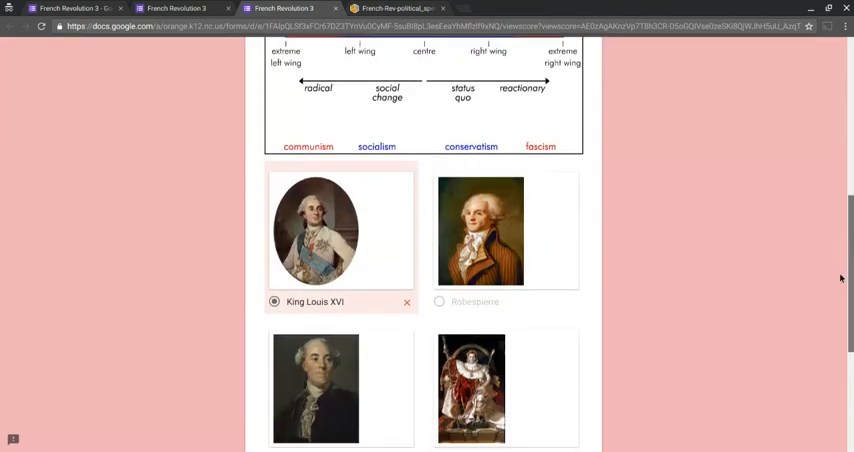
pyautogui.scroll(-3)
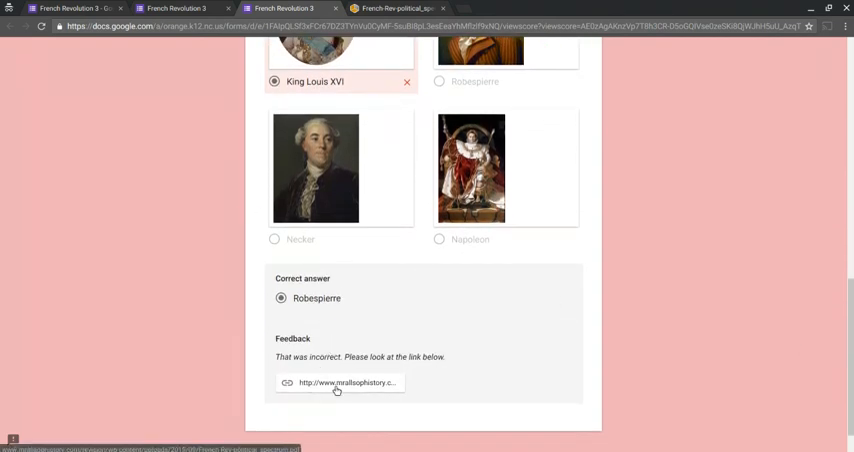
pyautogui.scroll(3)
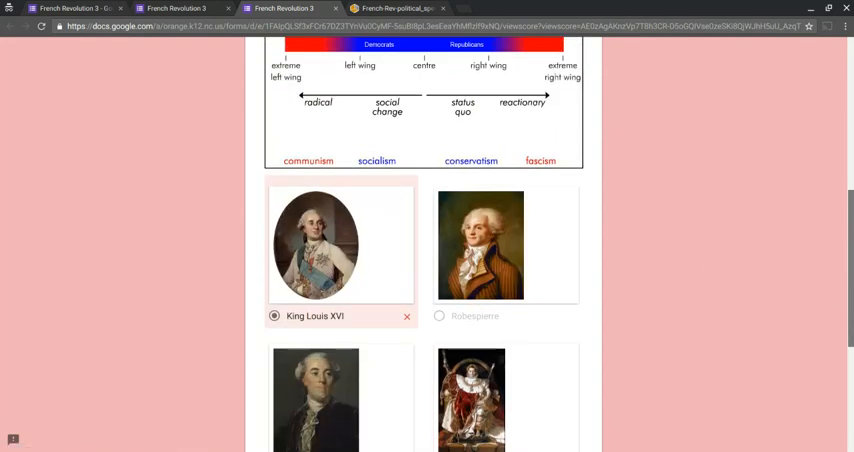
pyautogui.scroll(-3)
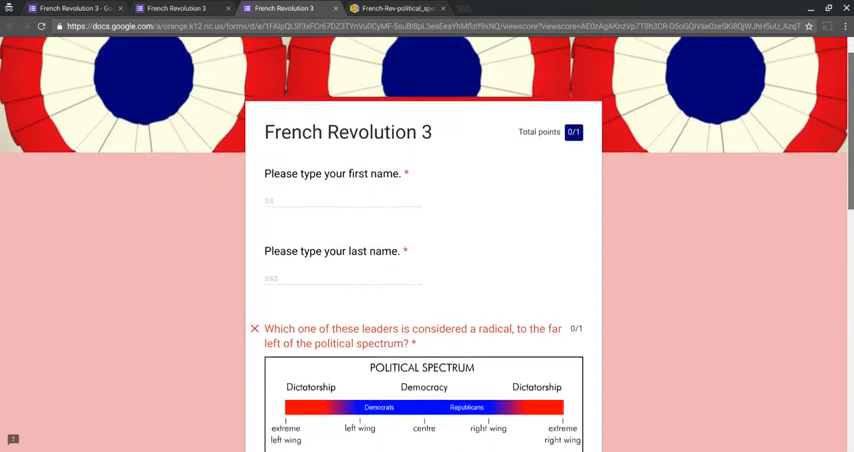
pyautogui.scroll(-3)
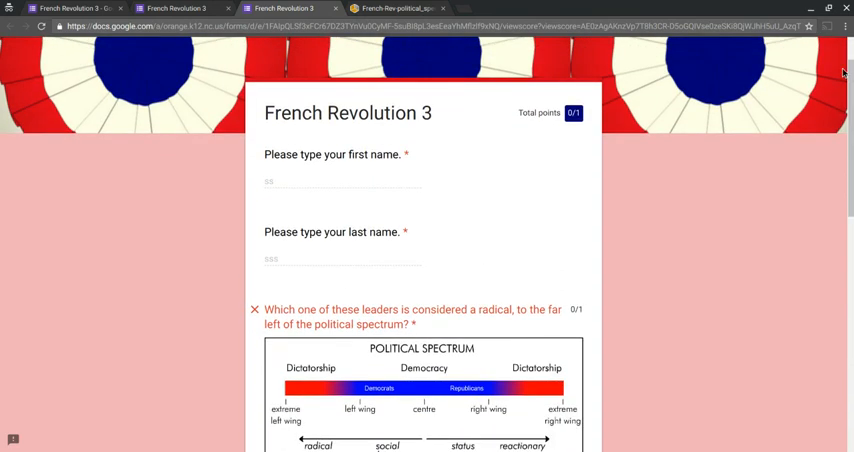
pyautogui.moveTo(808, 16)
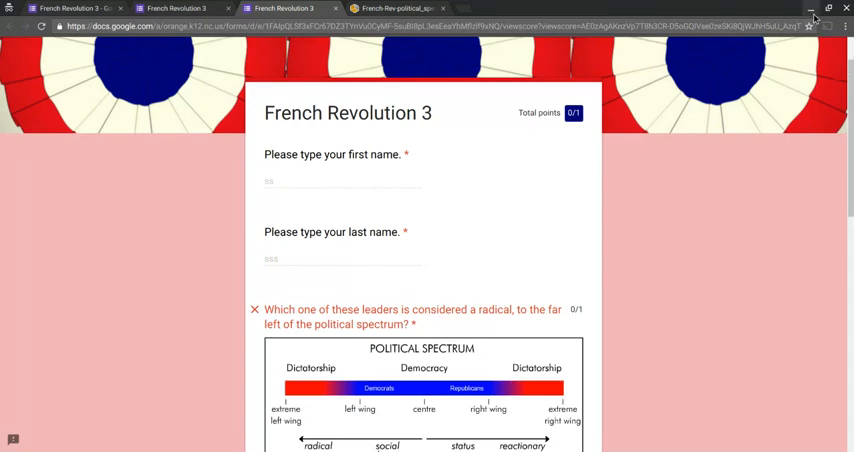